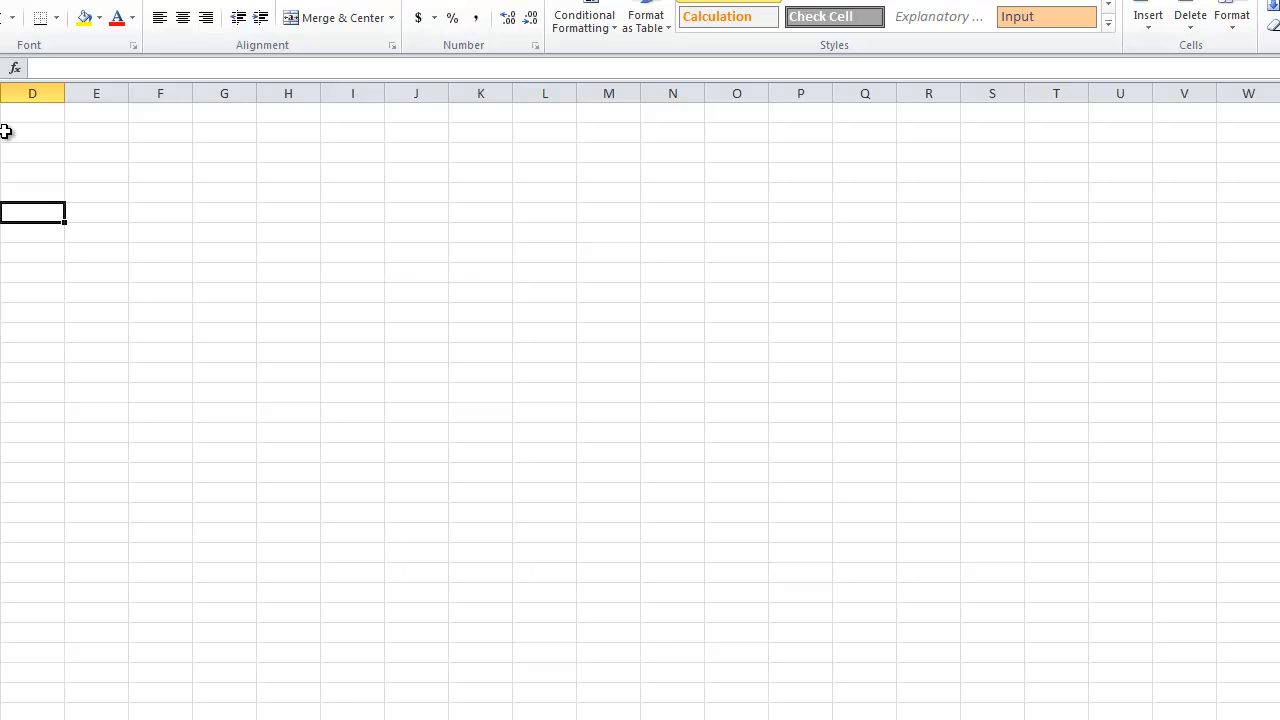
Start a formula in E6 that adds 1 to the value of C4
click(96, 212)
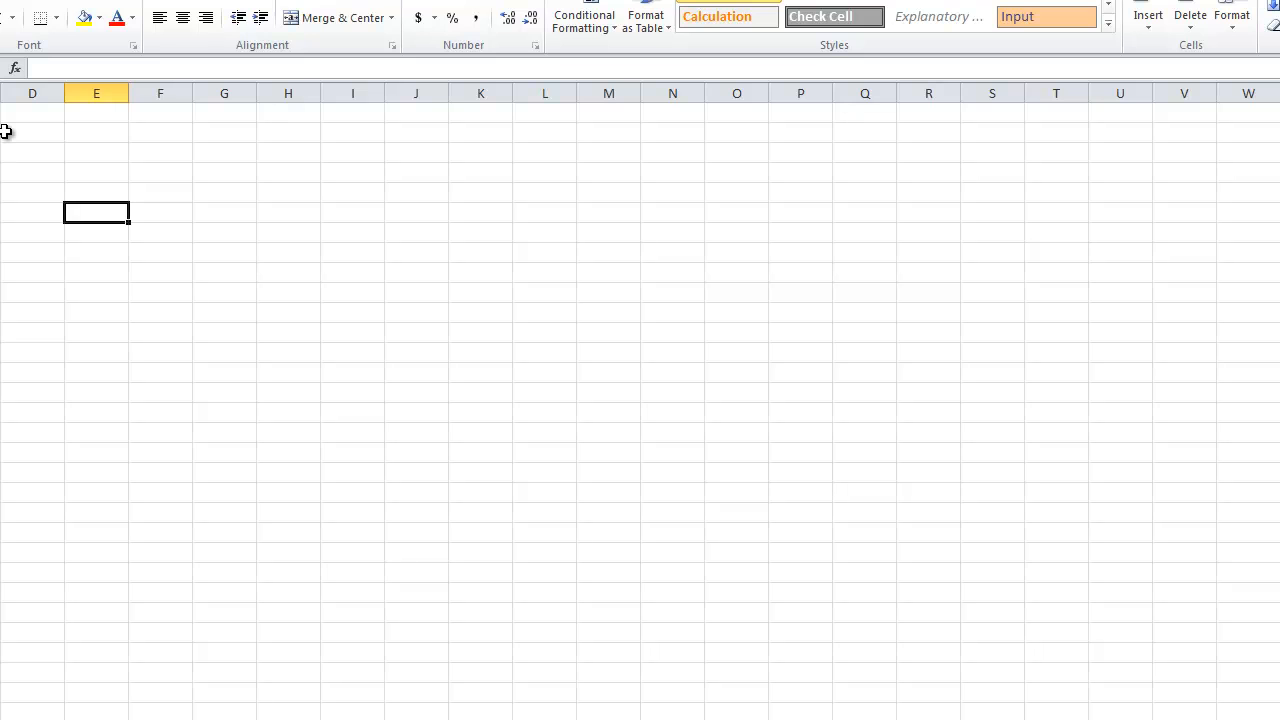
text(=)
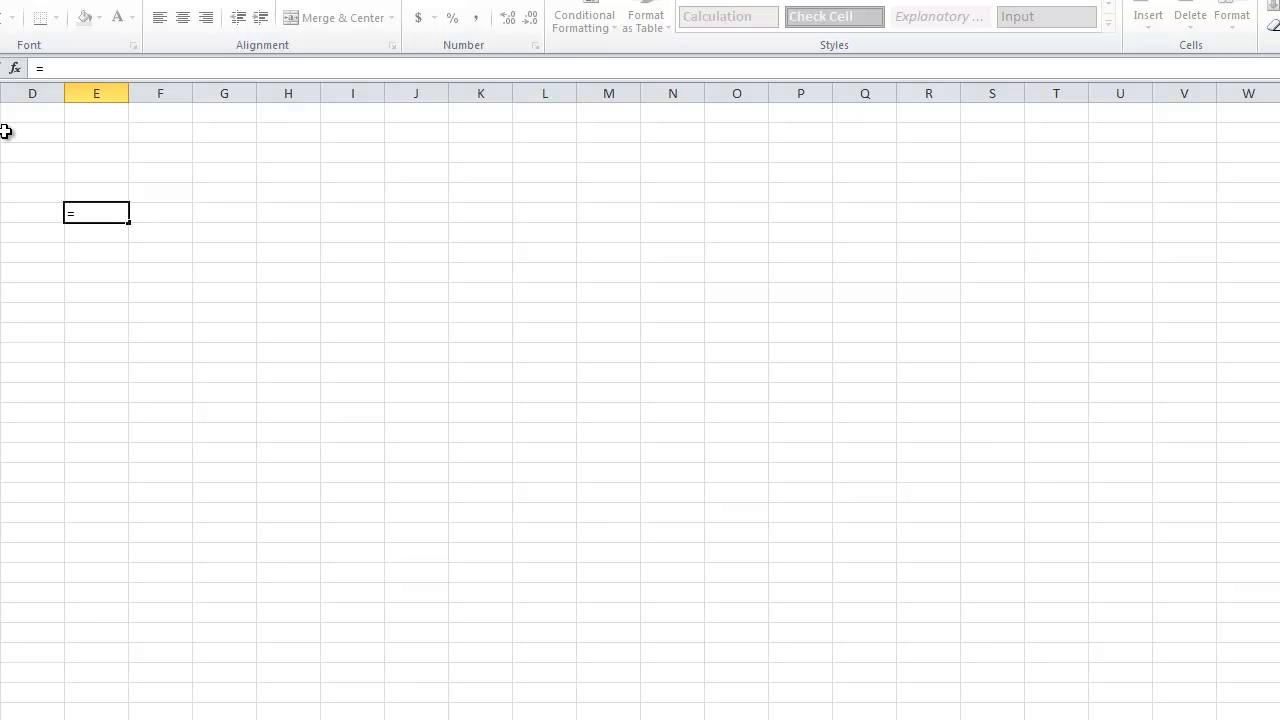
mouse_move(144, 176)
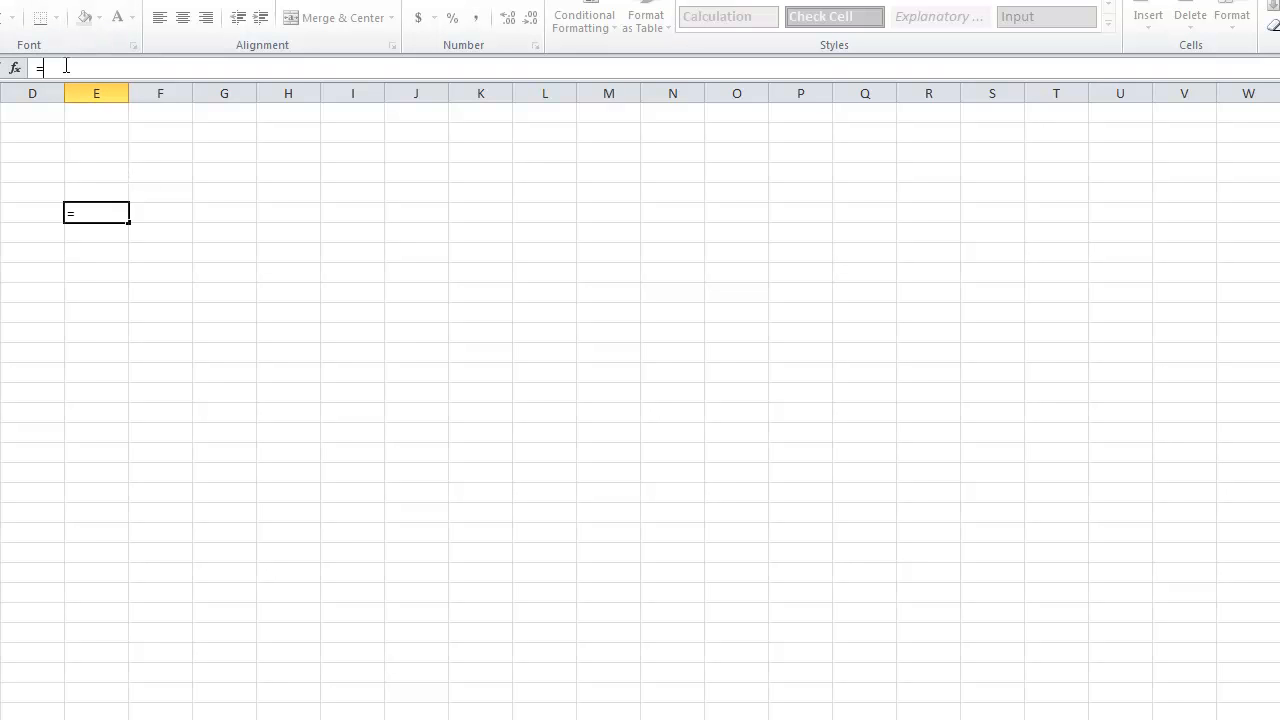
text(1)
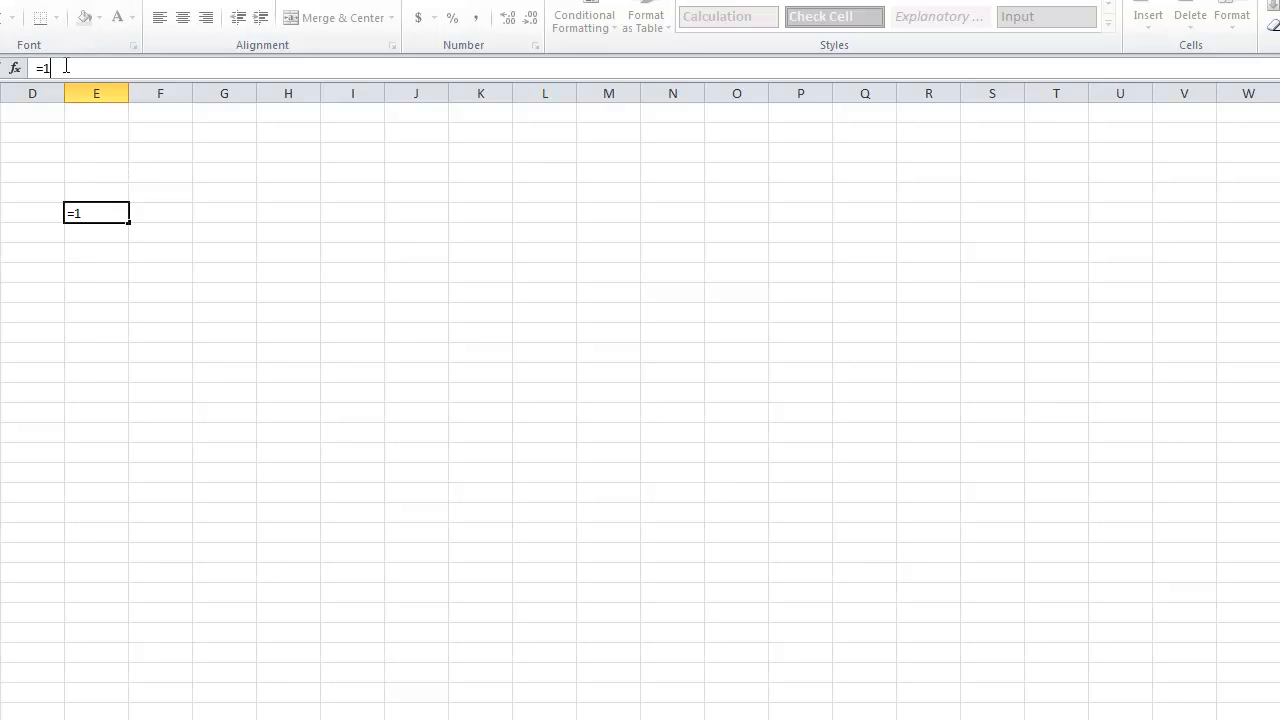
text(+1)
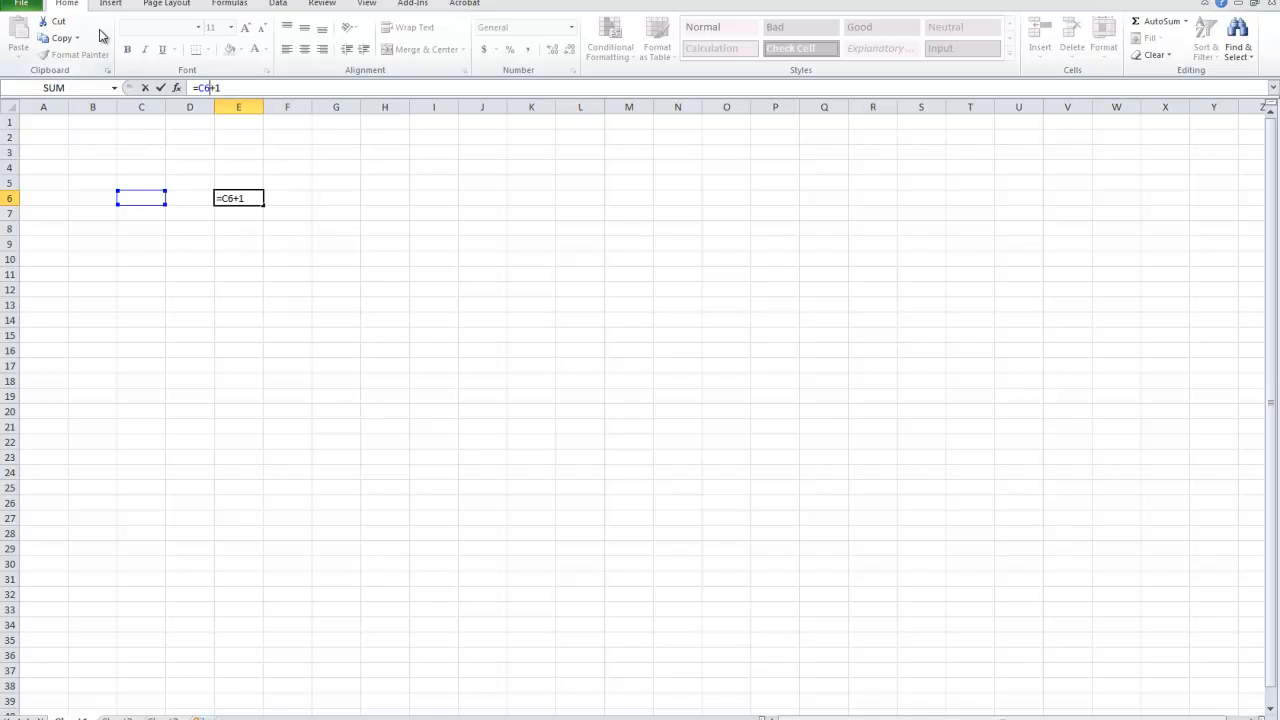
mouse_move(140, 156)
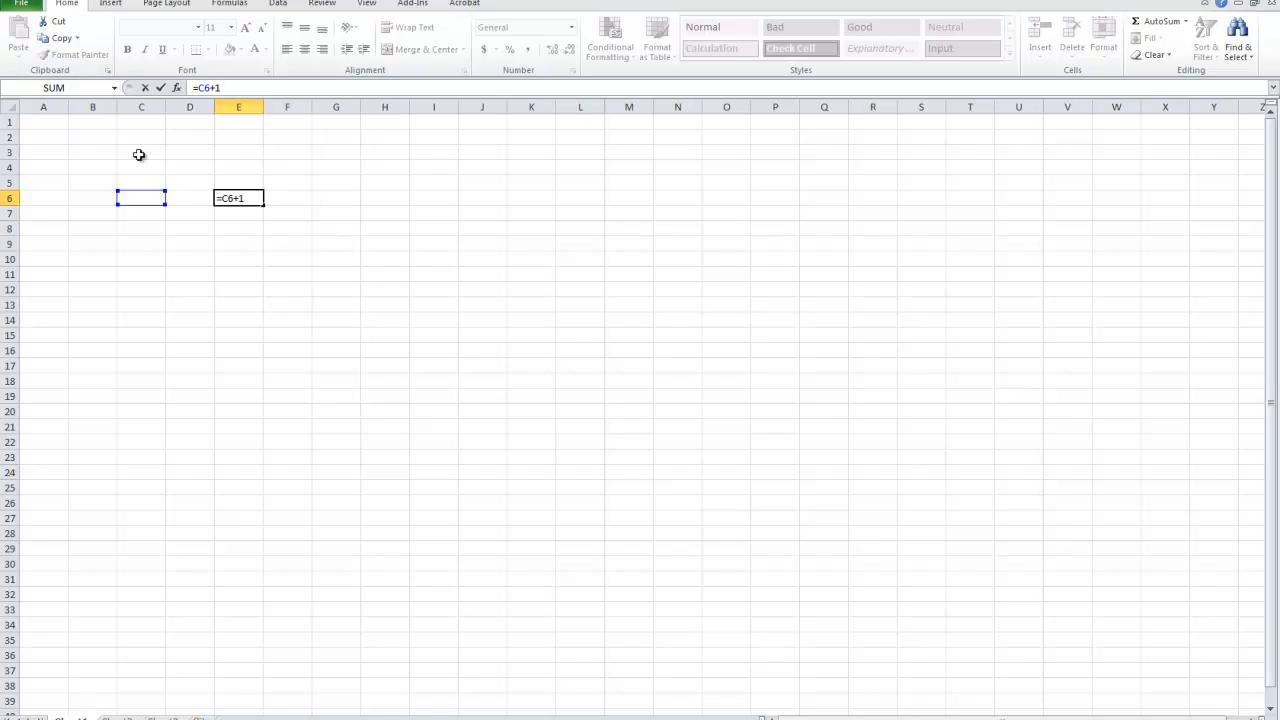
Commit =C4+1 in E6, put 8 in C4 so E6 shows 9, then reopen E6's formula
key(Enter)
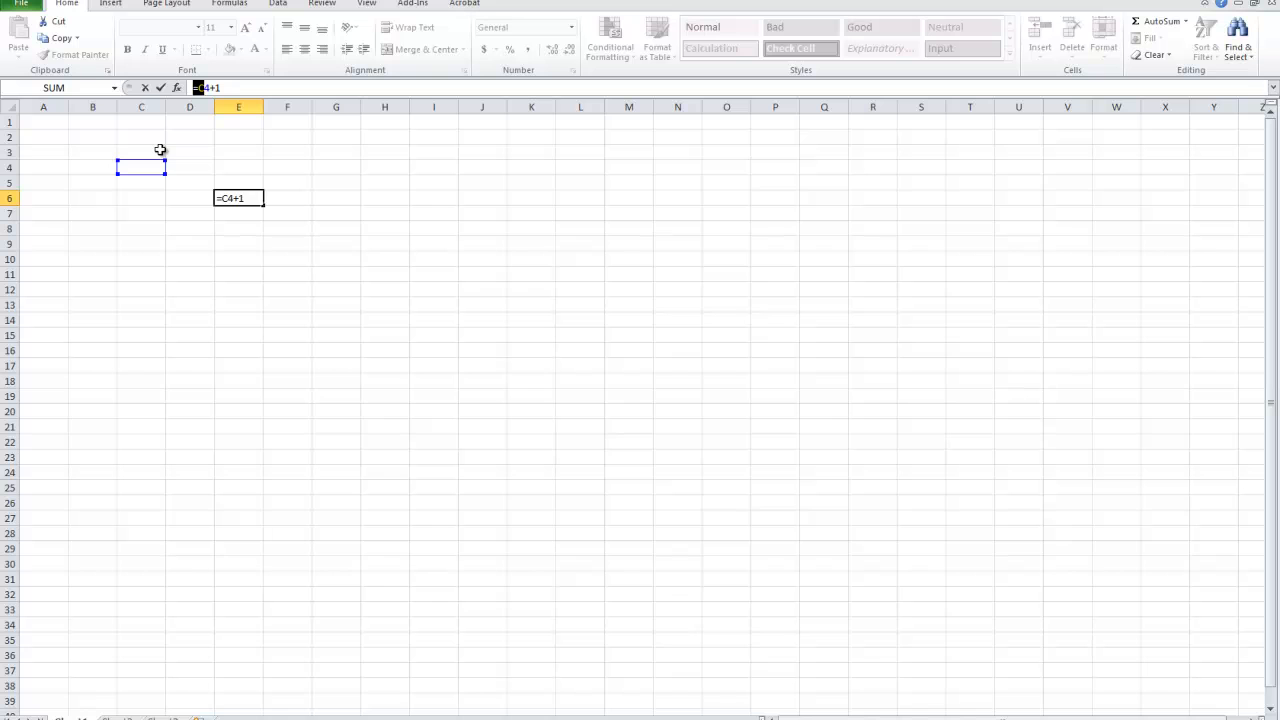
key(Enter)
text(5)
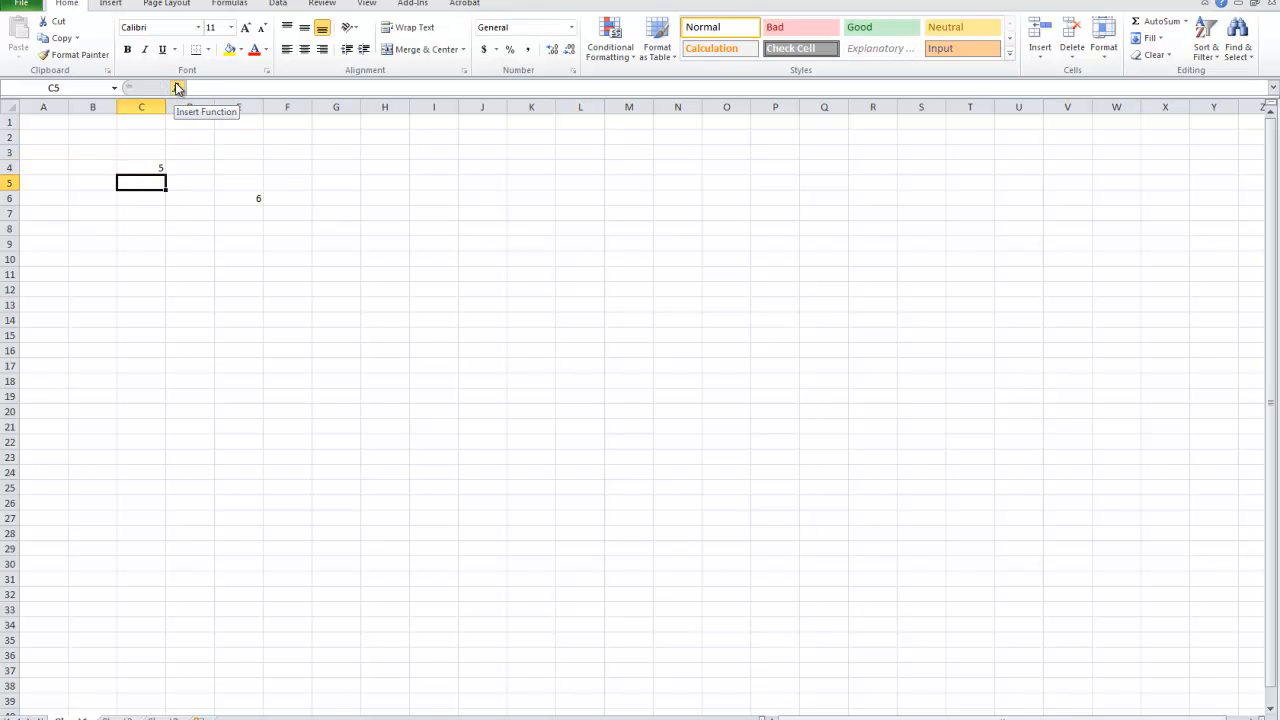
click(140, 168)
text(8)
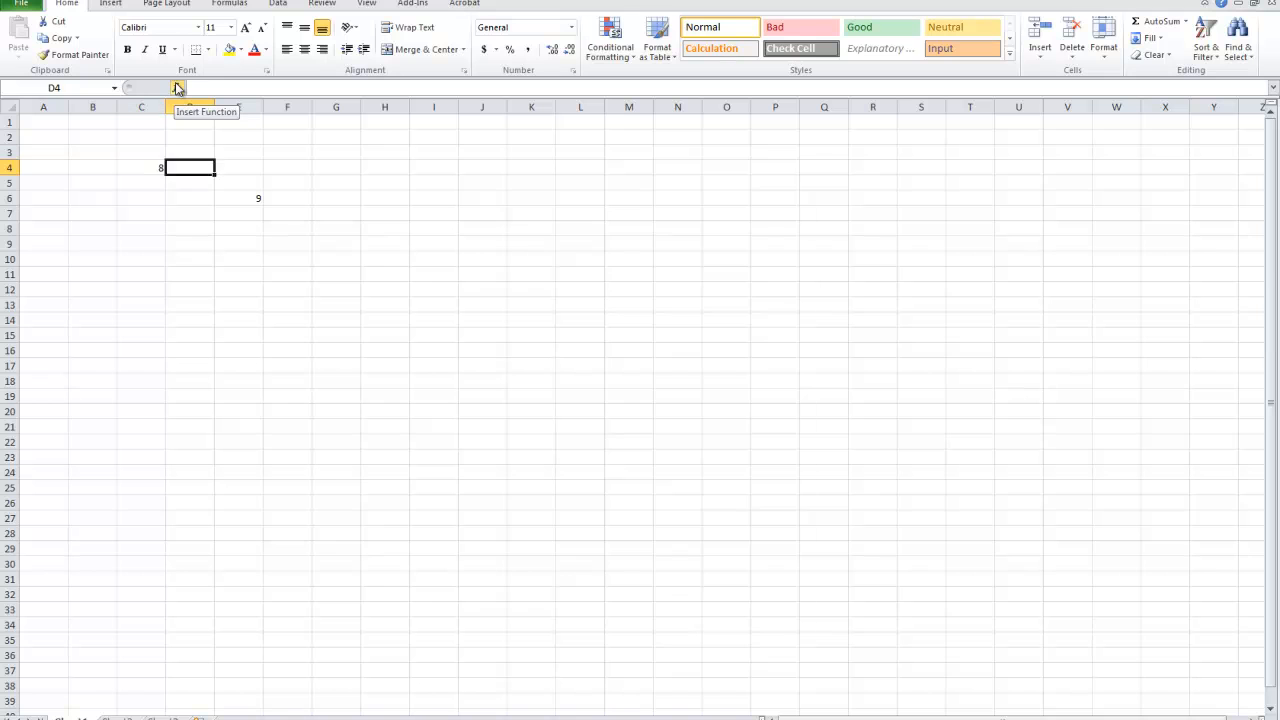
click(238, 198)
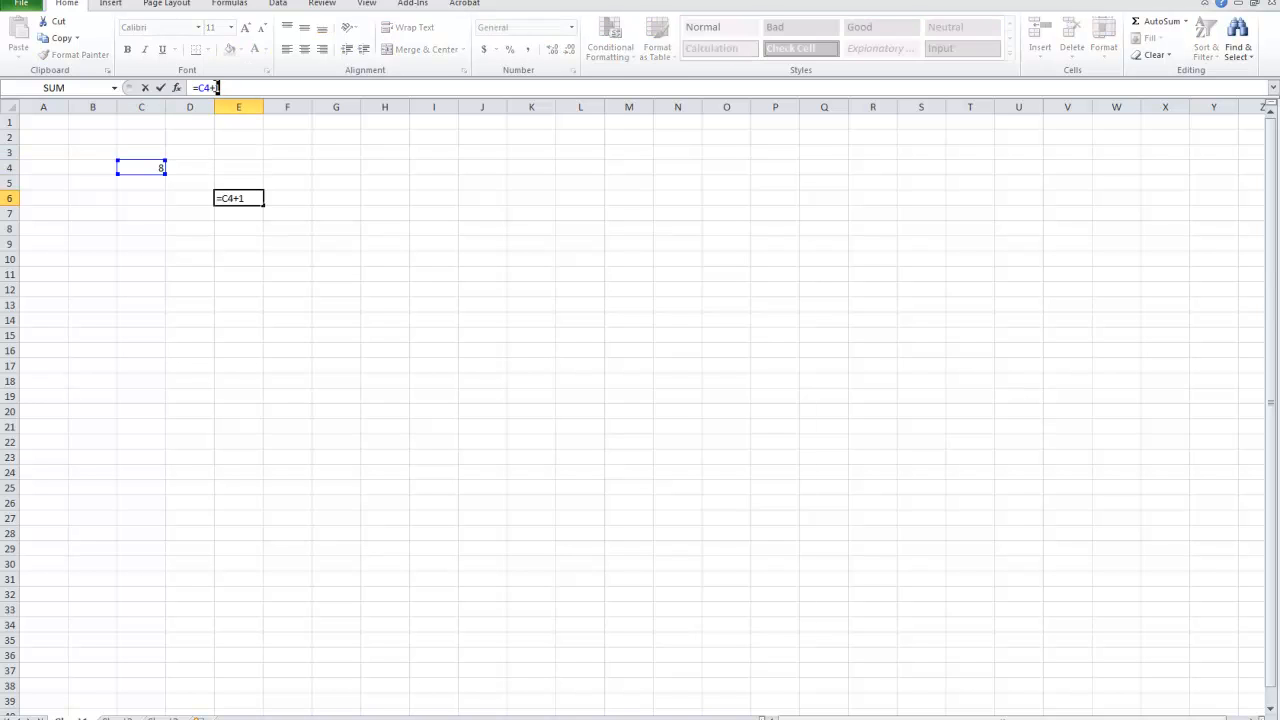
Change E6's formula to =C4*D4 and give D4 a value so the product recalculates
key(Backspace)
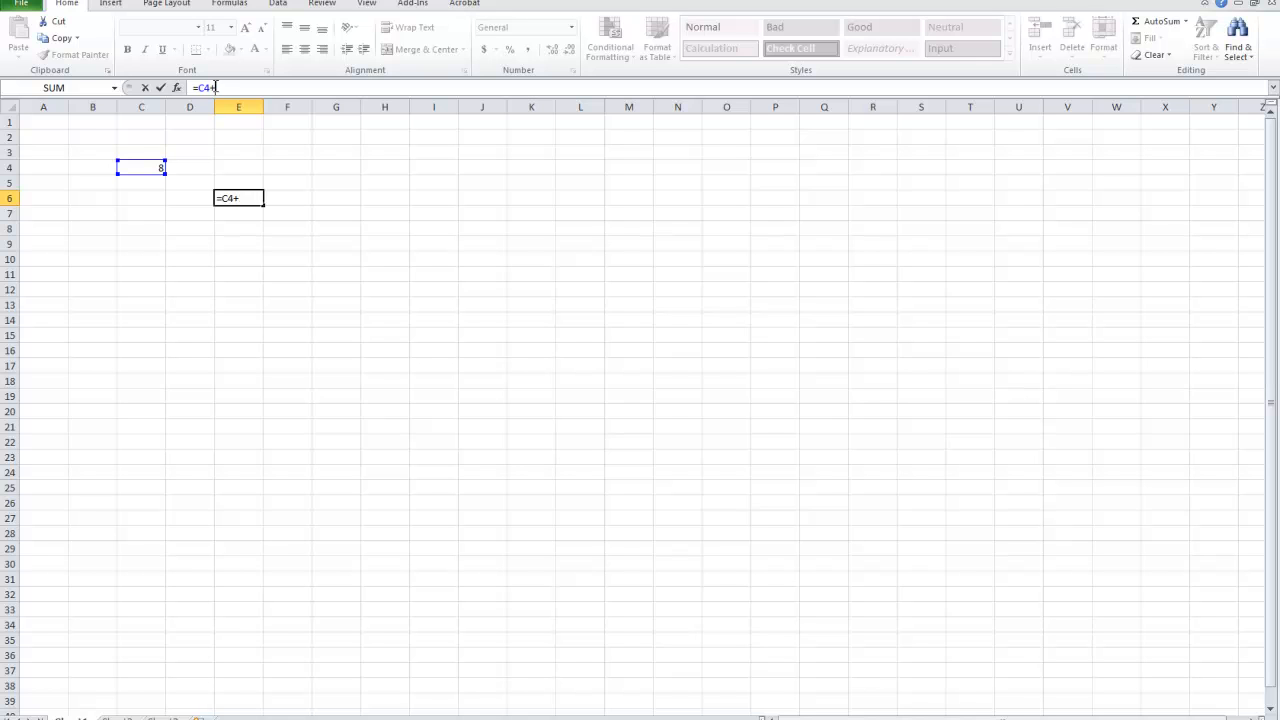
text(*)
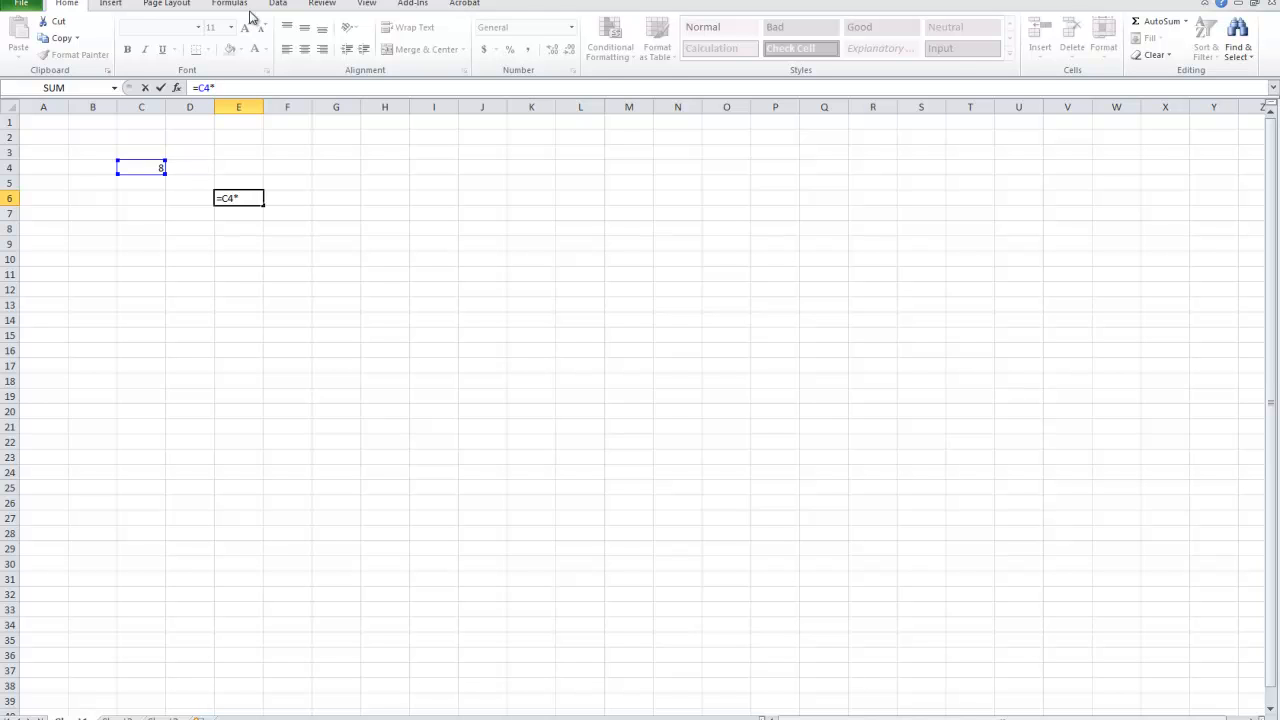
mouse_move(194, 164)
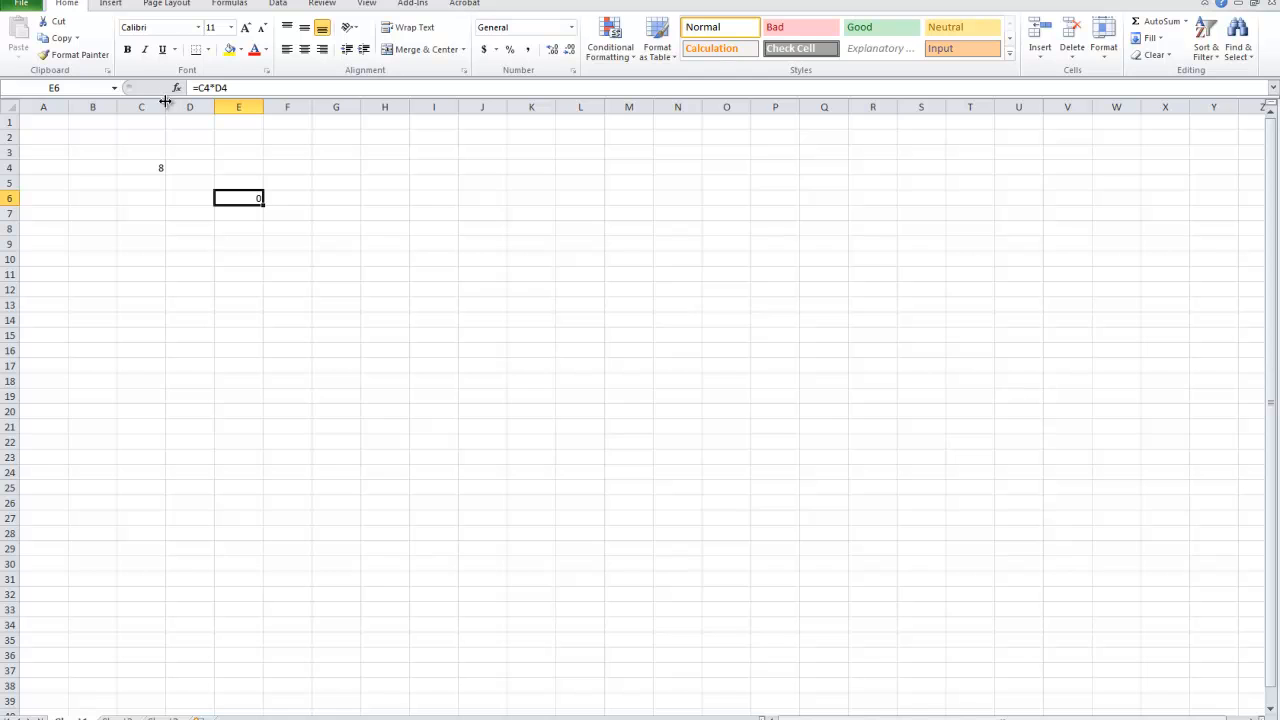
click(188, 168)
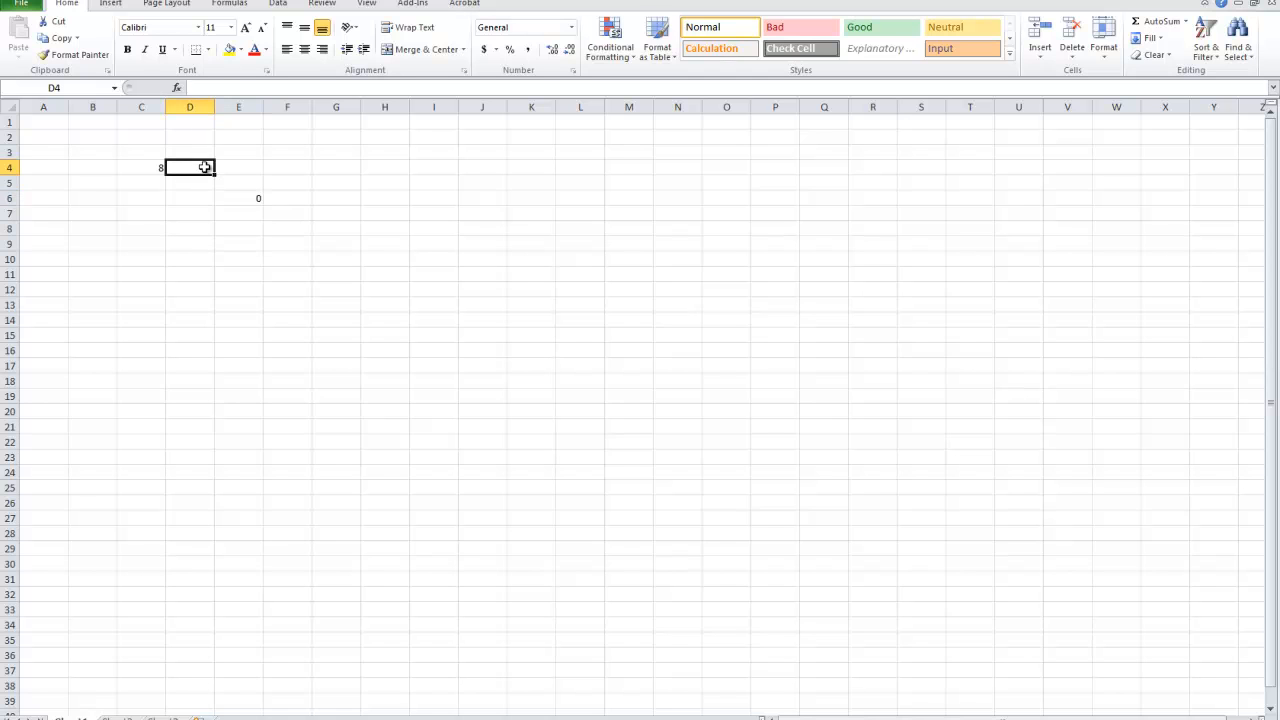
text(1)
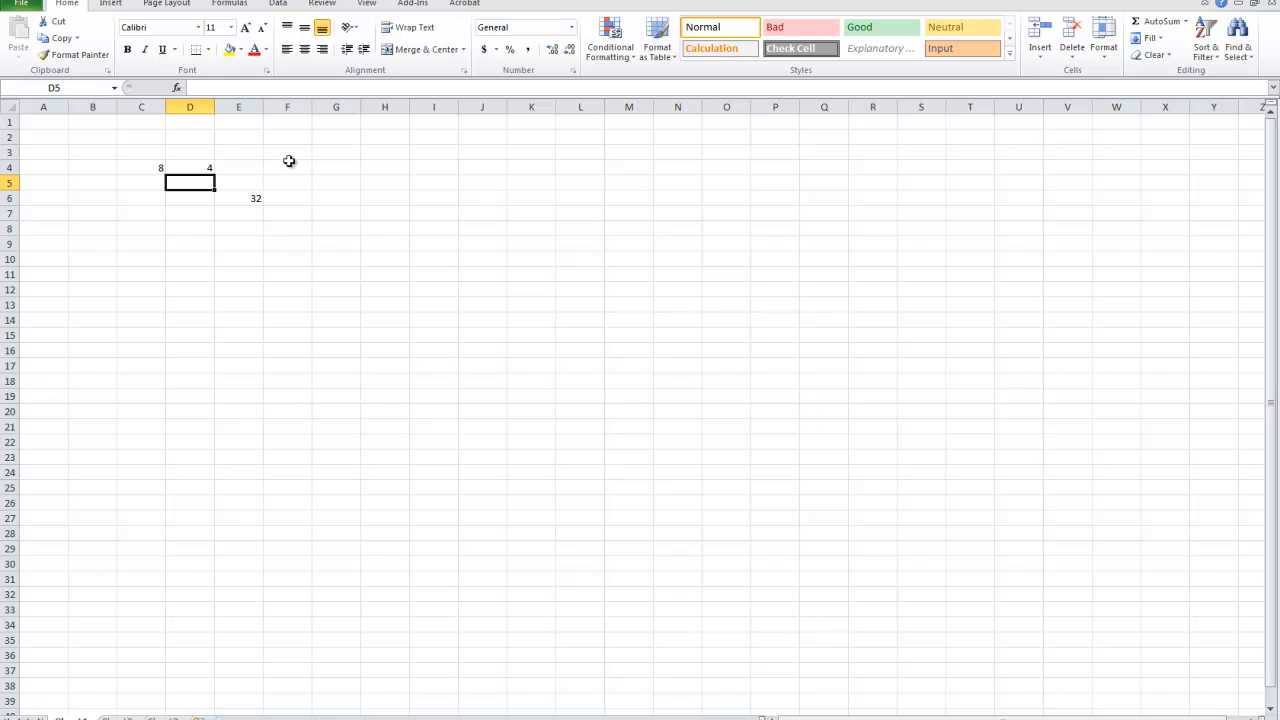
mouse_move(246, 200)
text(=)
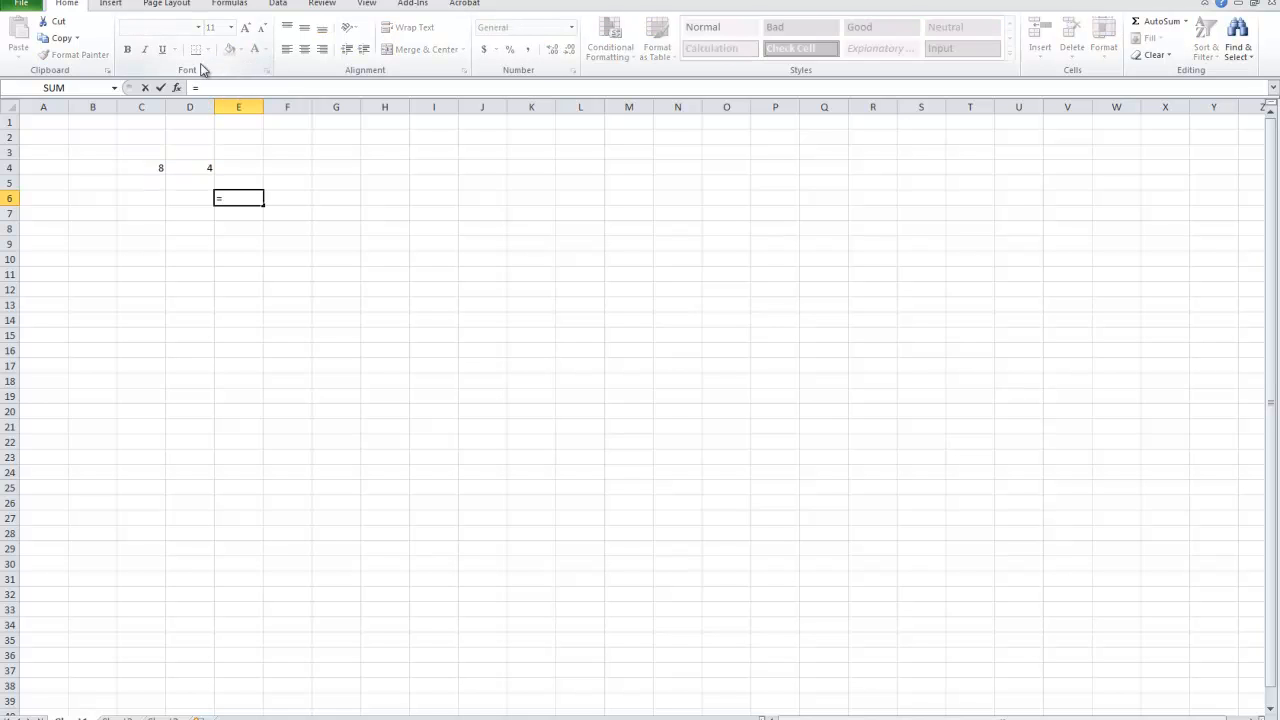
mouse_move(176, 88)
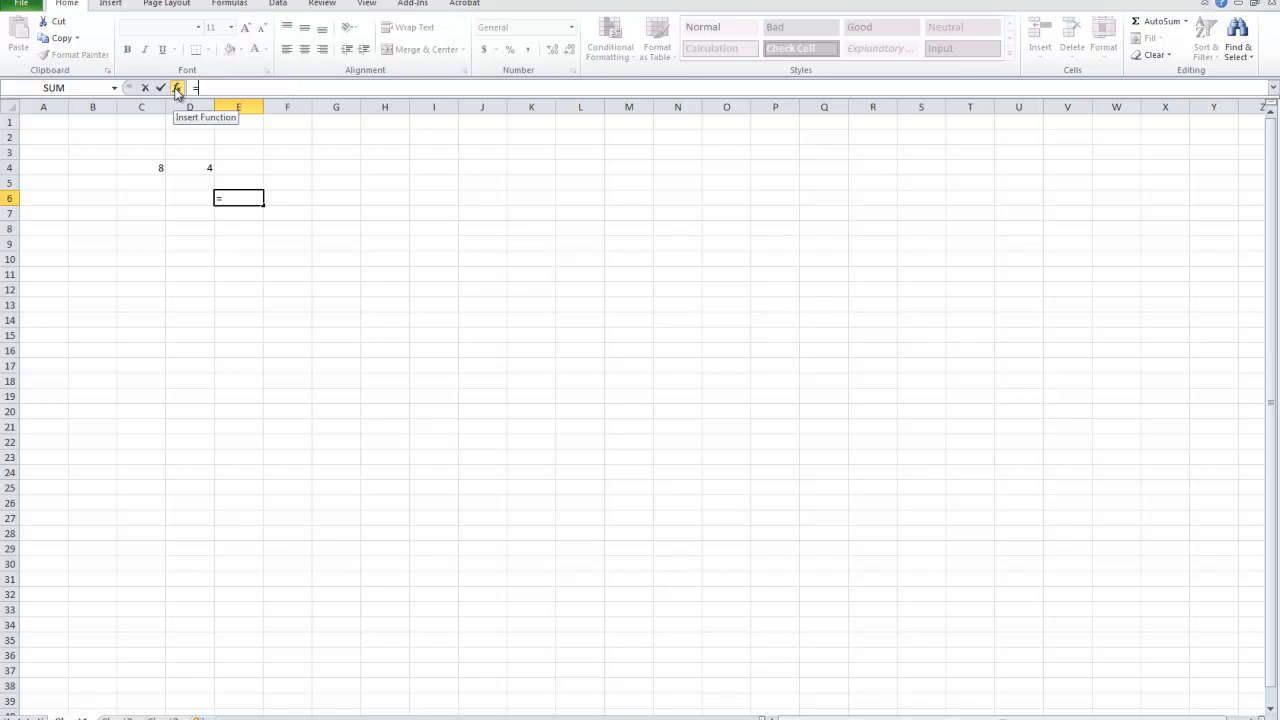
Insert the AVERAGE function into E6 via Insert Function and start filling its arguments
click(174, 88)
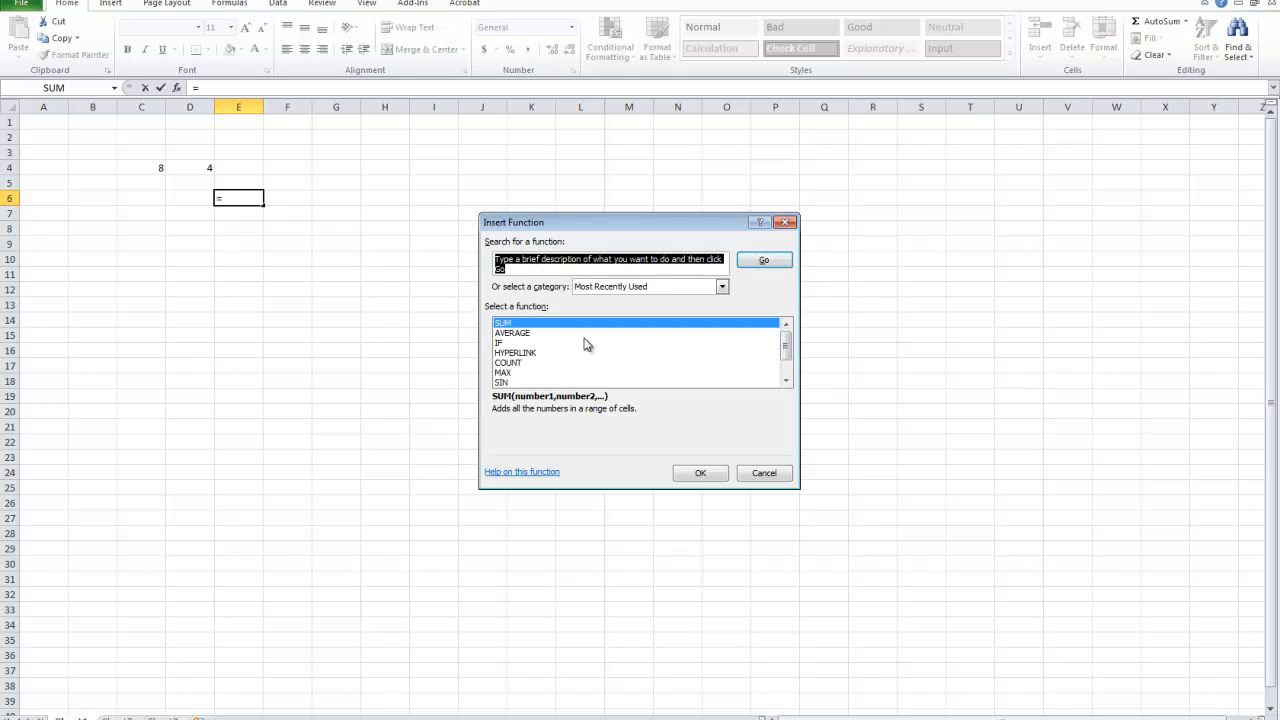
click(512, 332)
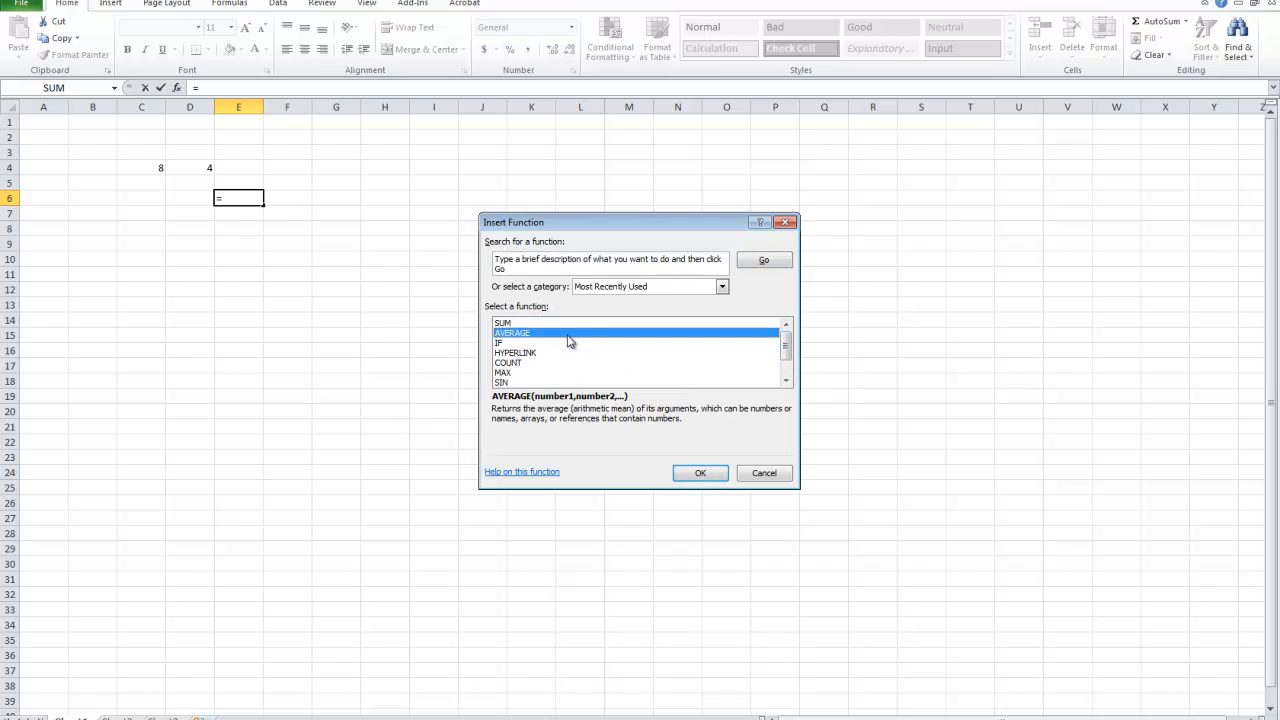
mouse_move(572, 318)
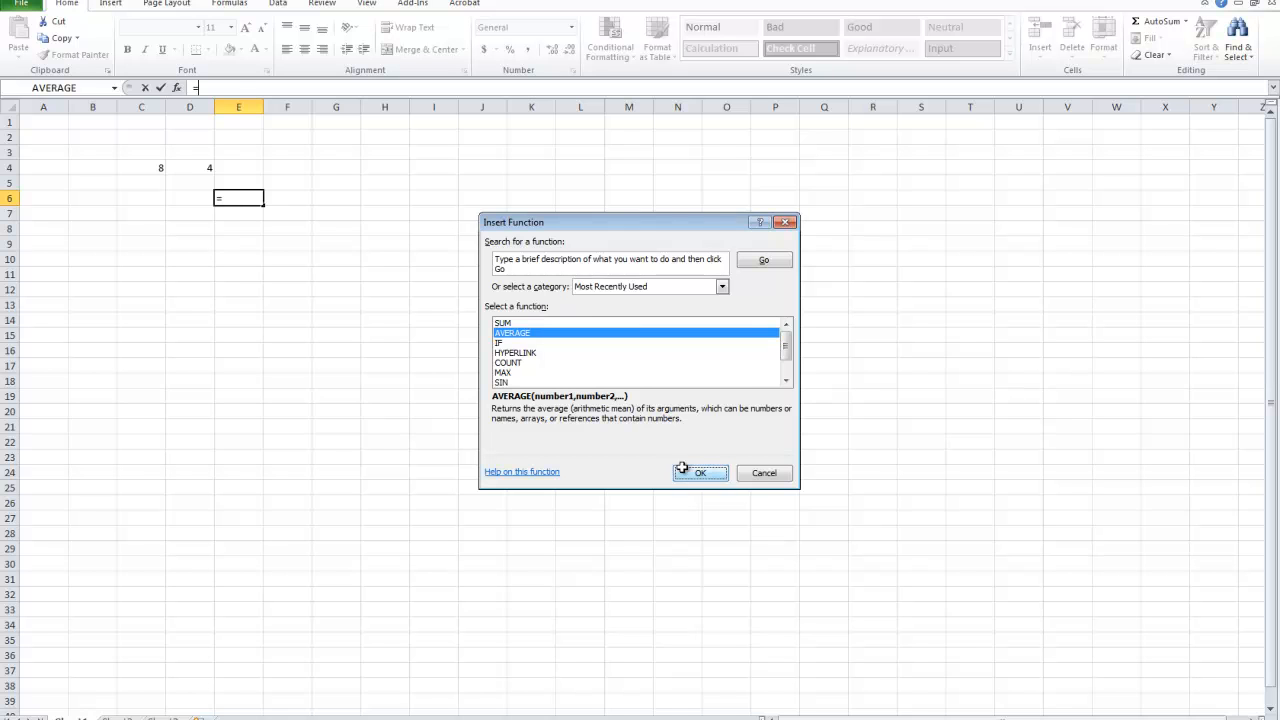
click(700, 472)
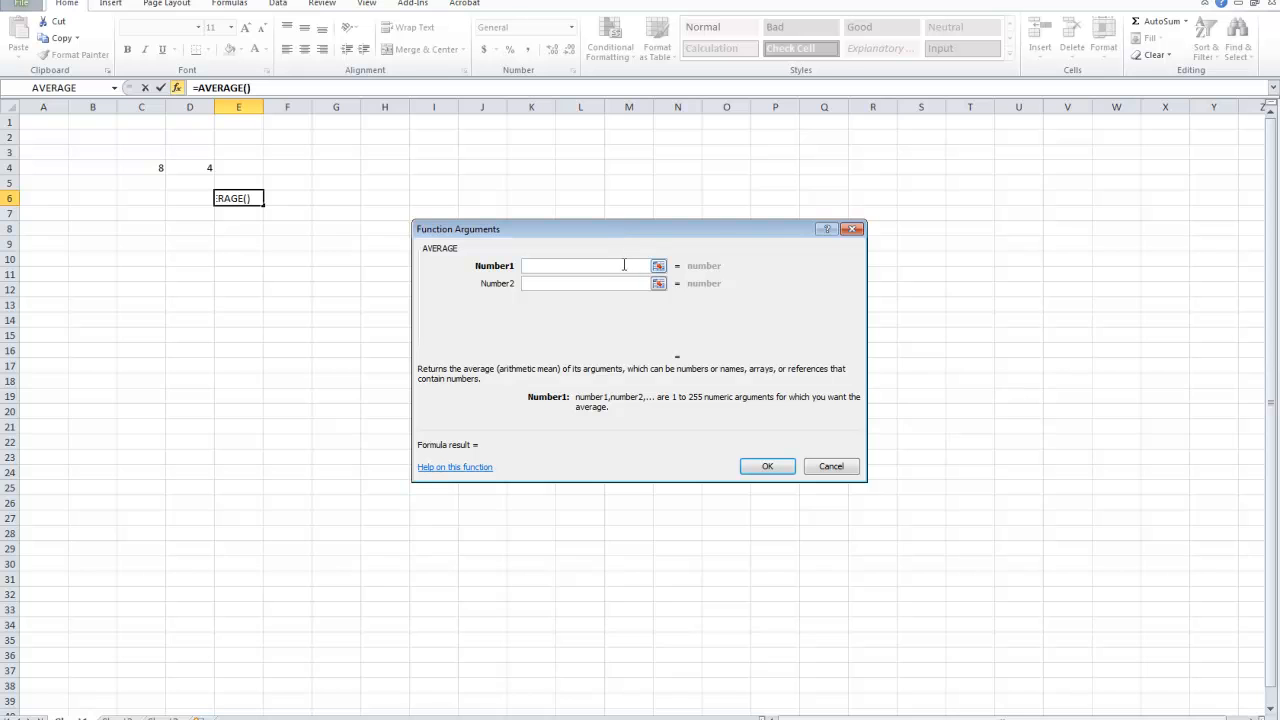
mouse_move(596, 250)
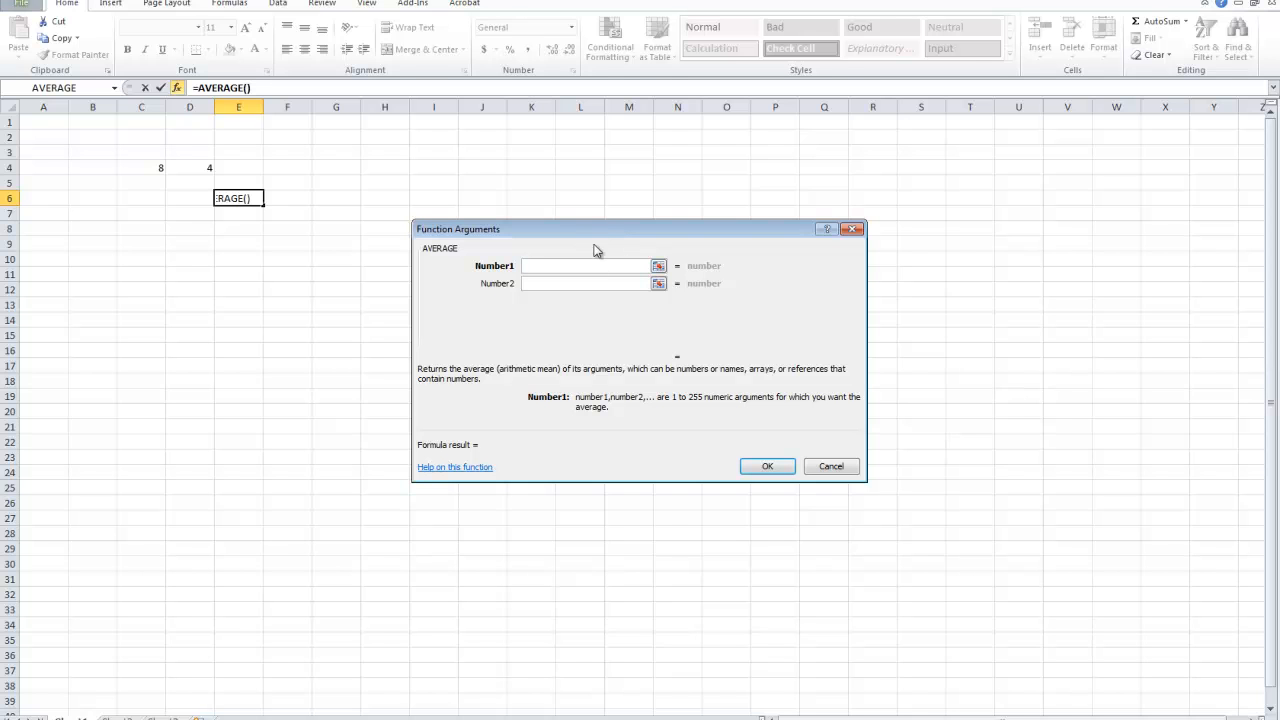
text(4)
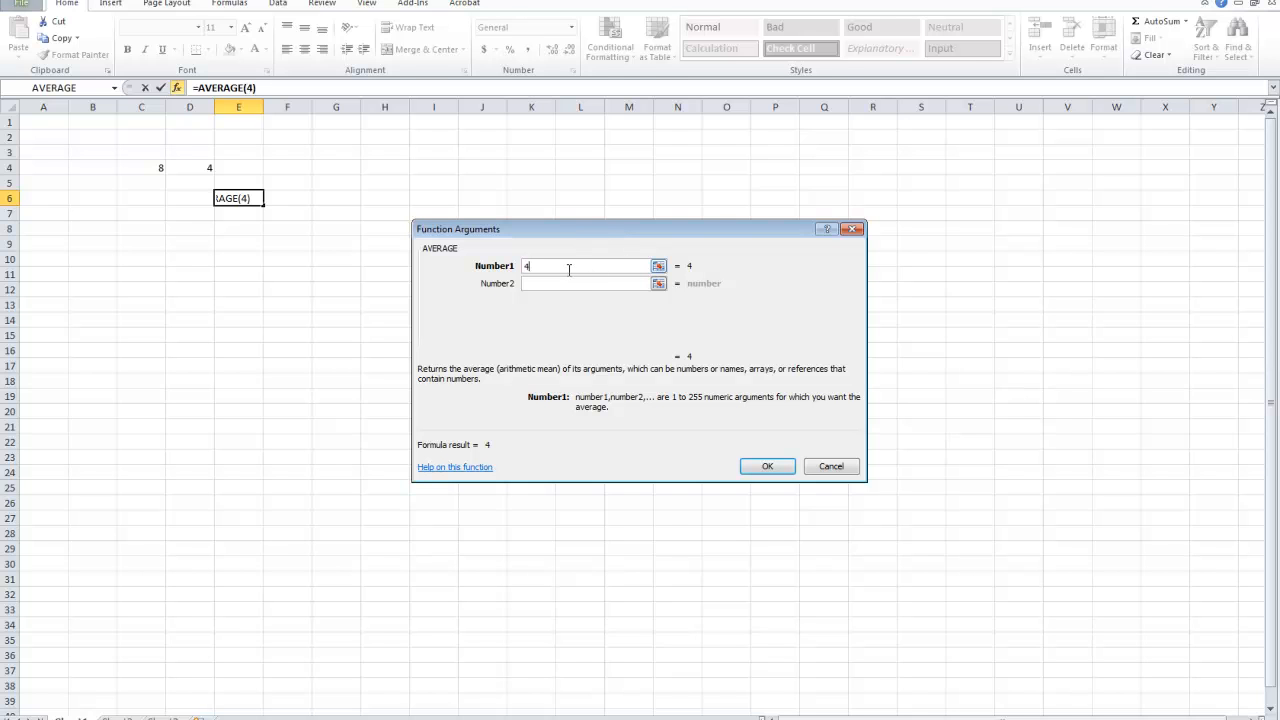
Set Number1 to C4 and Number2 to D4 so E6 shows =AVERAGE(C4,D4) = 6
text(2)
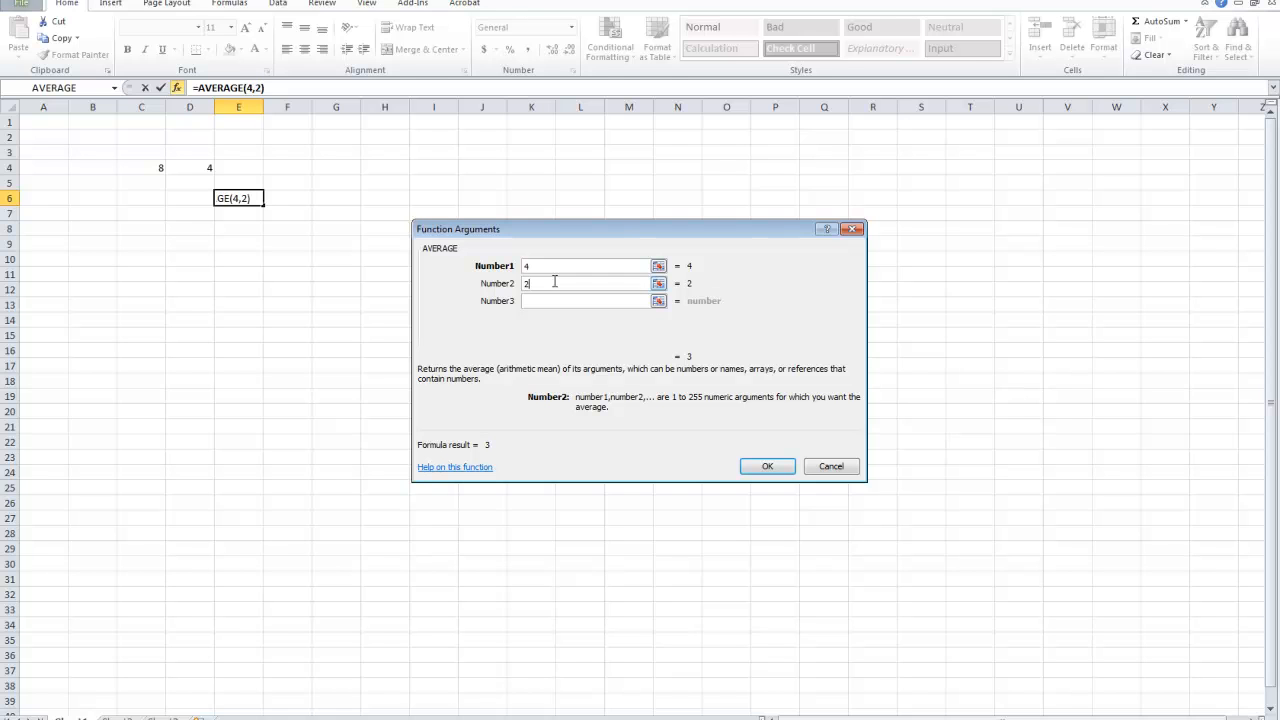
mouse_move(596, 304)
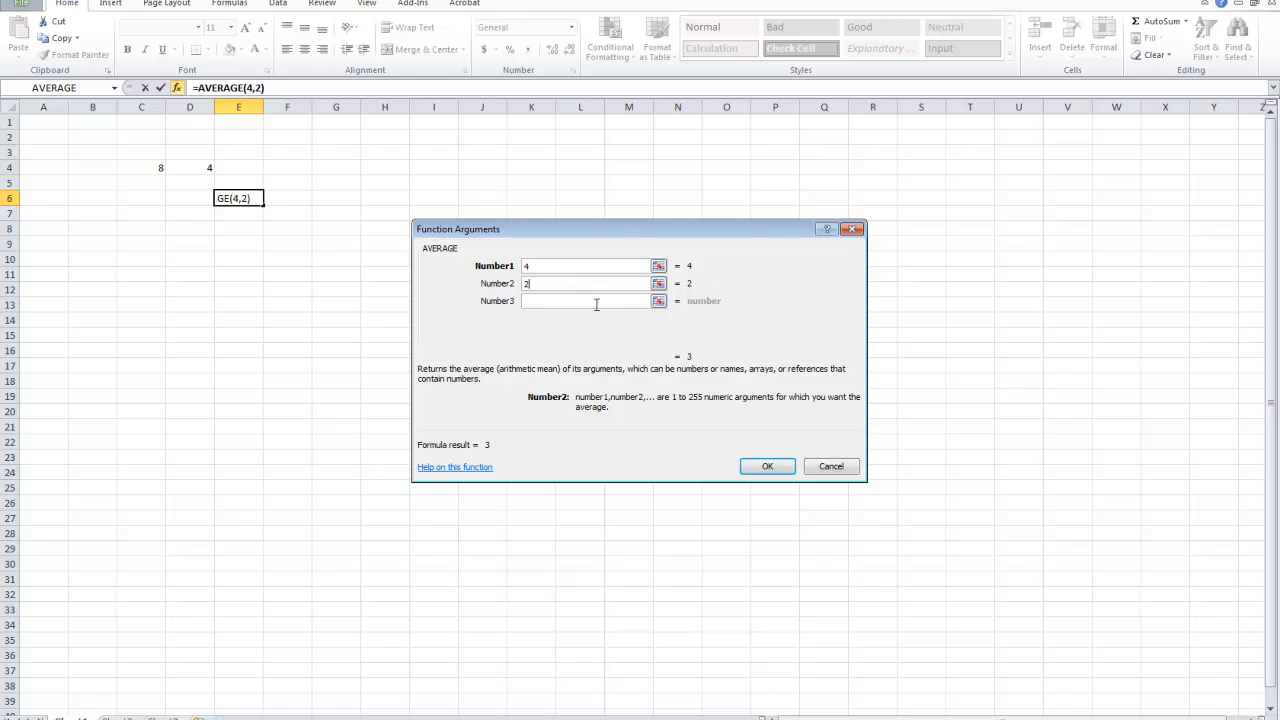
mouse_move(684, 370)
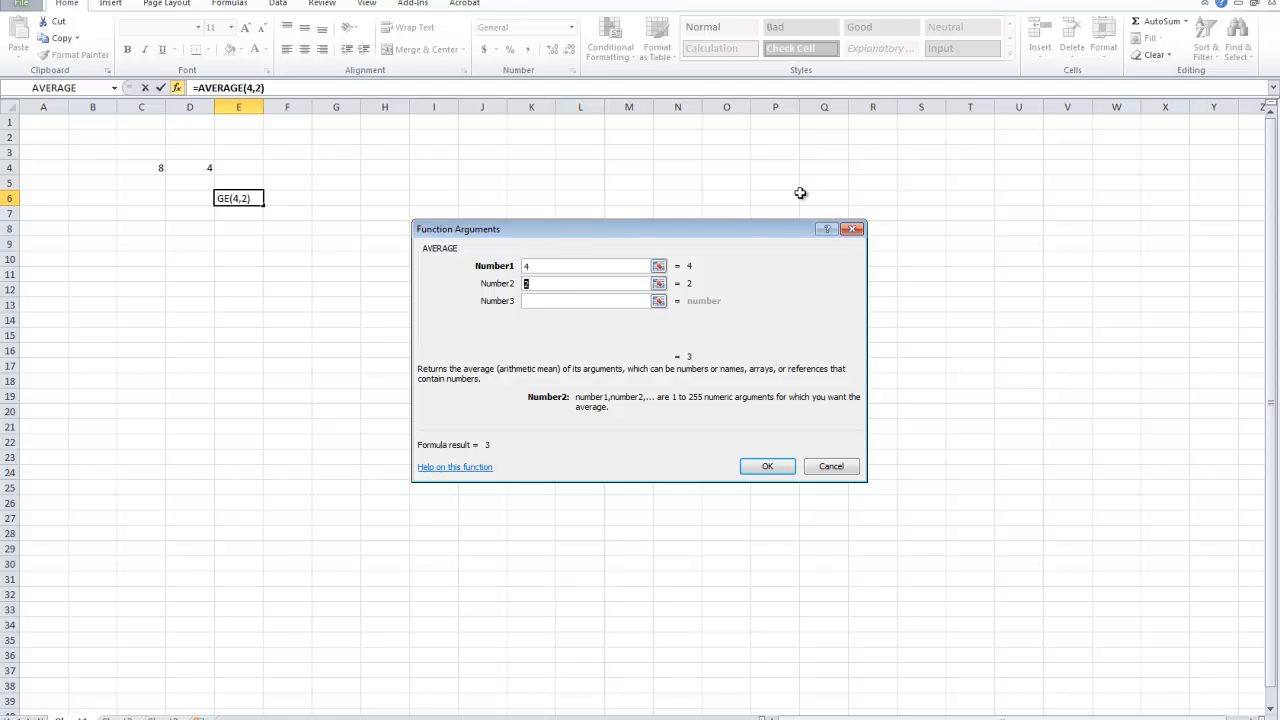
mouse_move(540, 206)
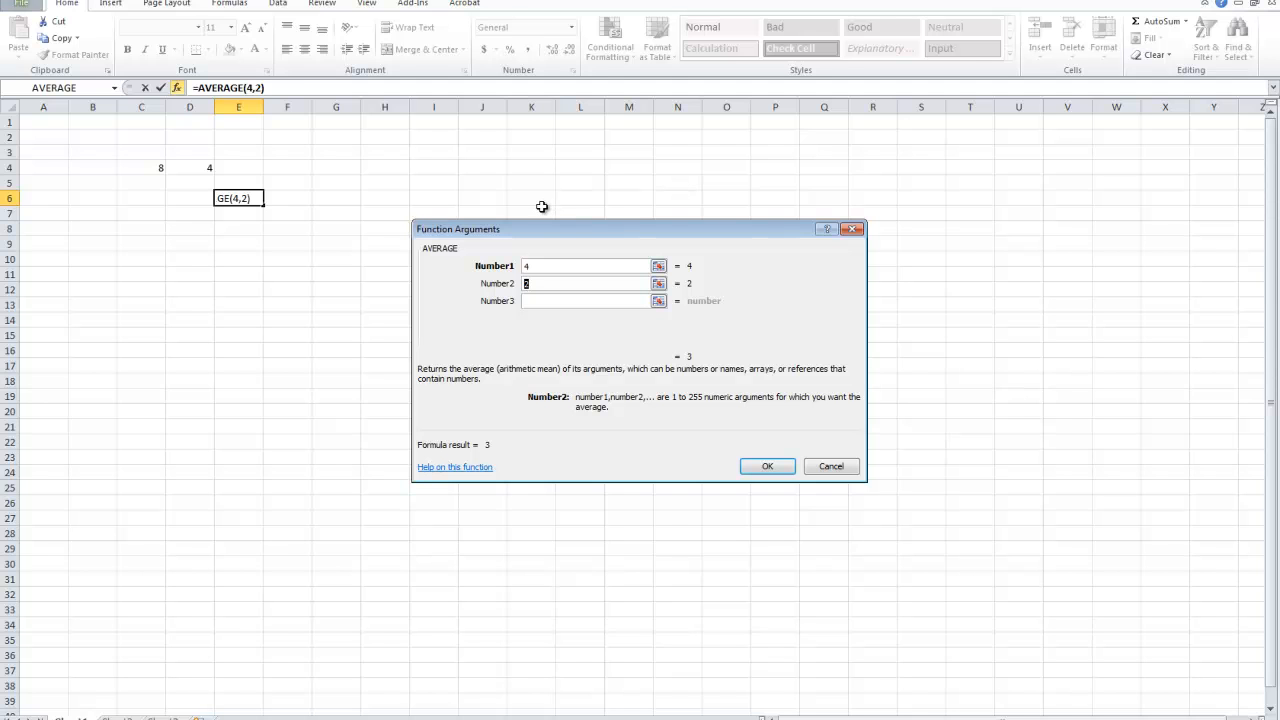
mouse_move(536, 204)
text(D4)
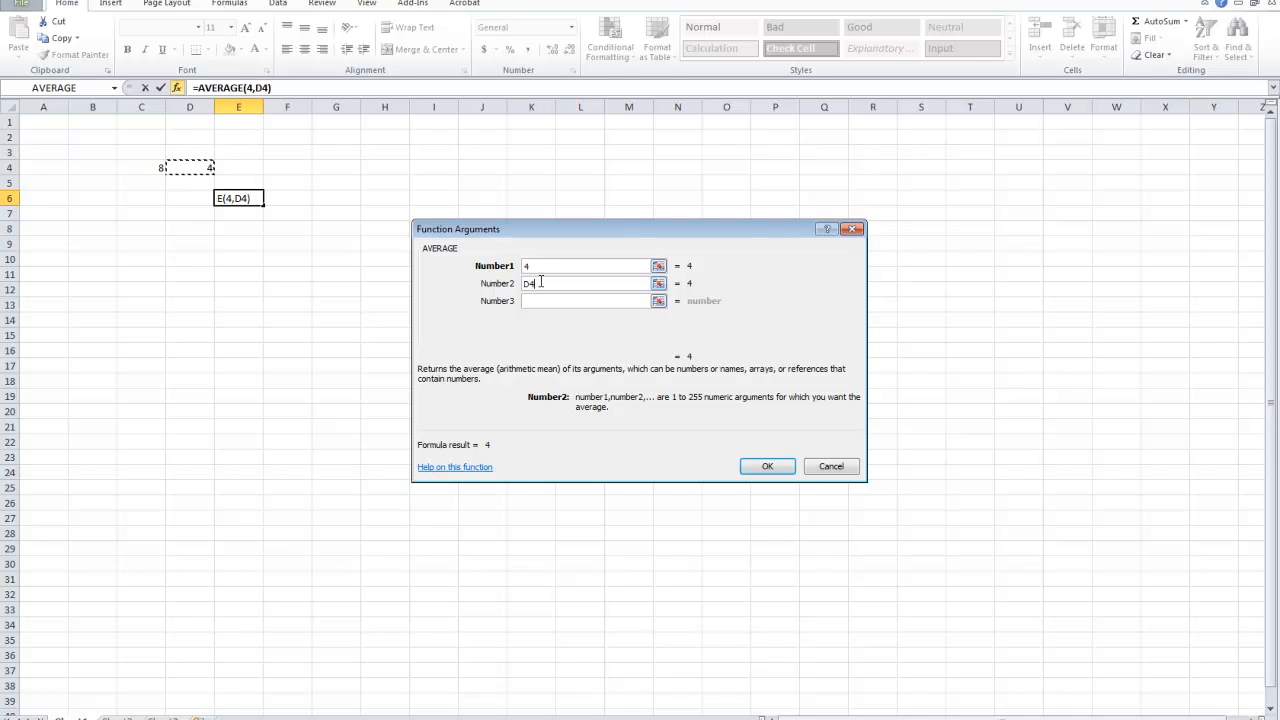
click(584, 264)
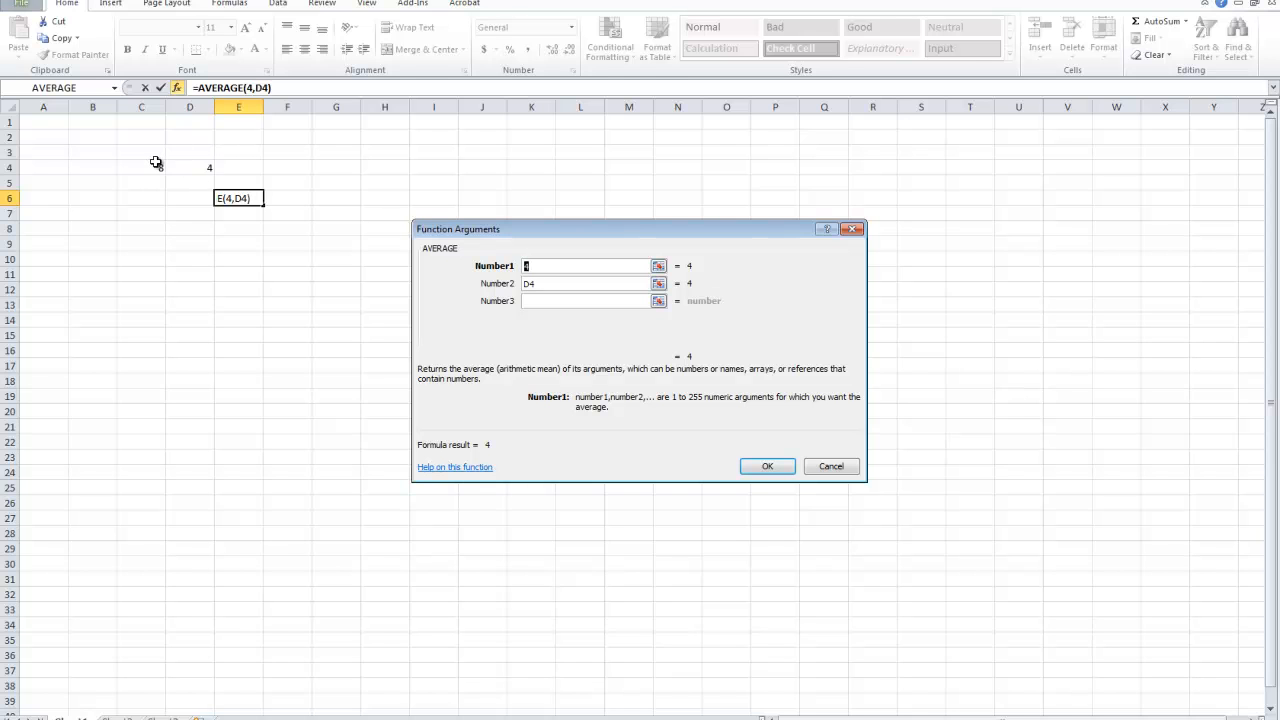
click(140, 168)
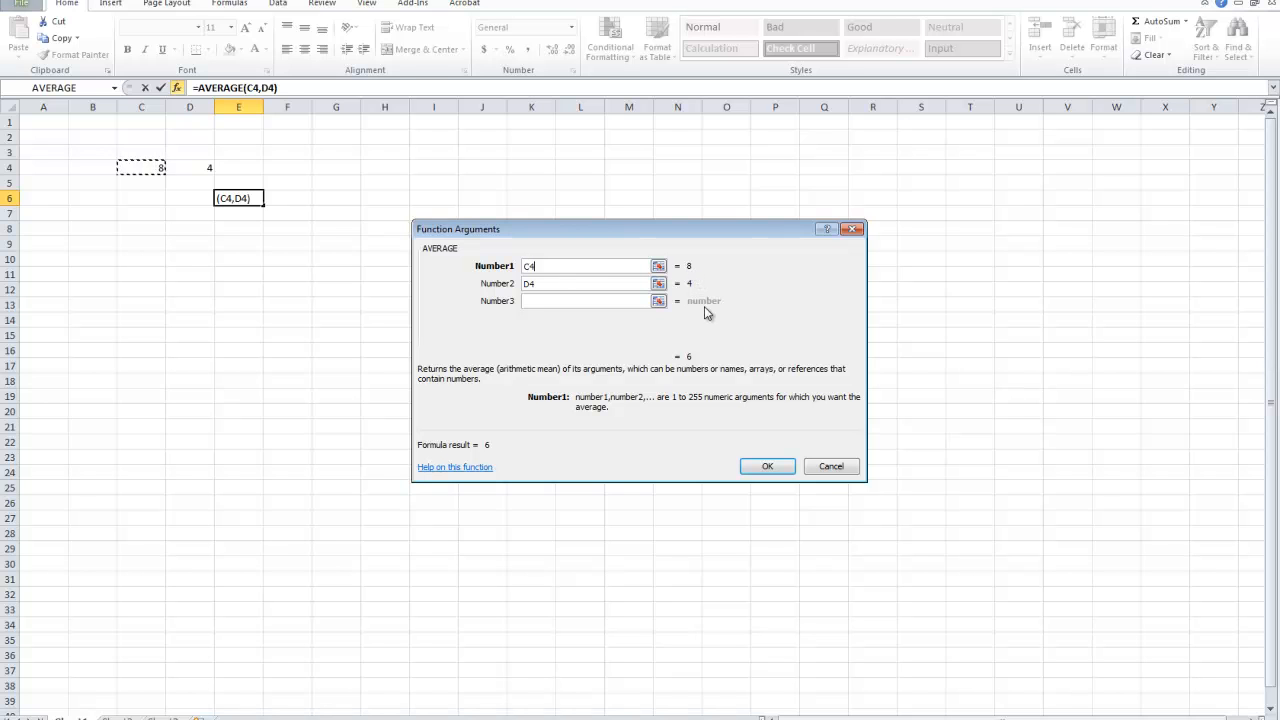
click(768, 466)
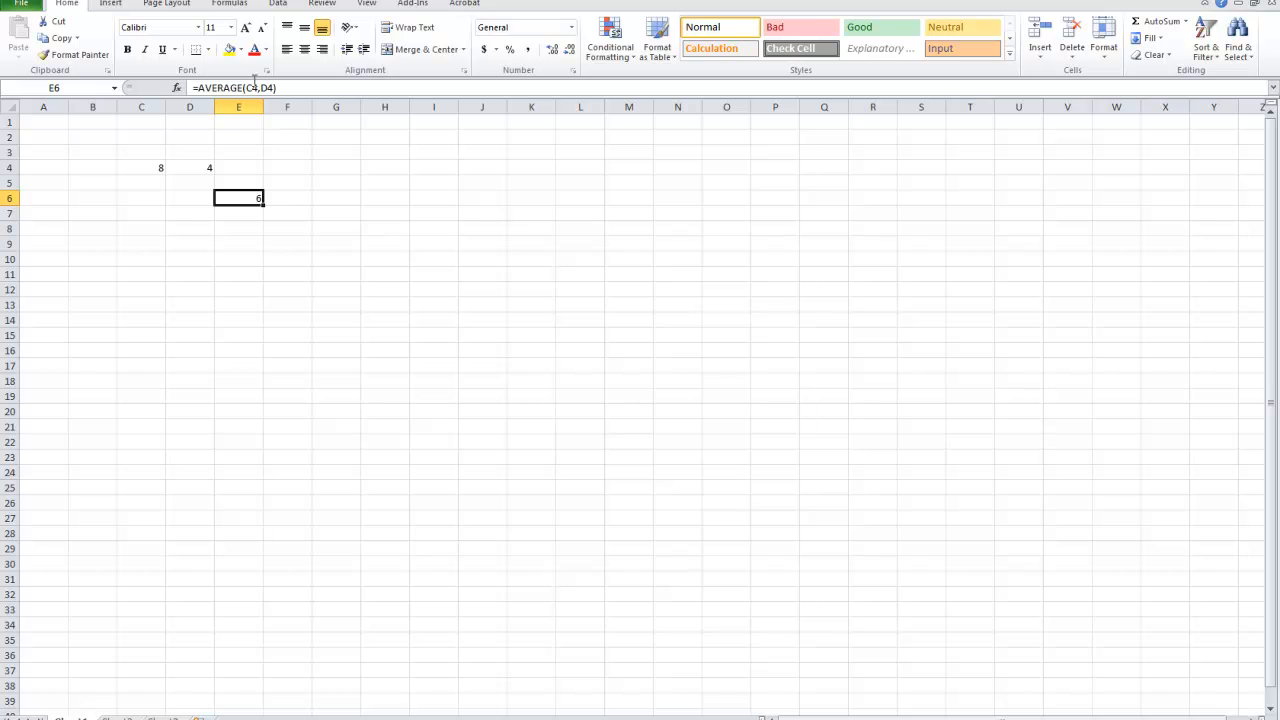
mouse_move(196, 88)
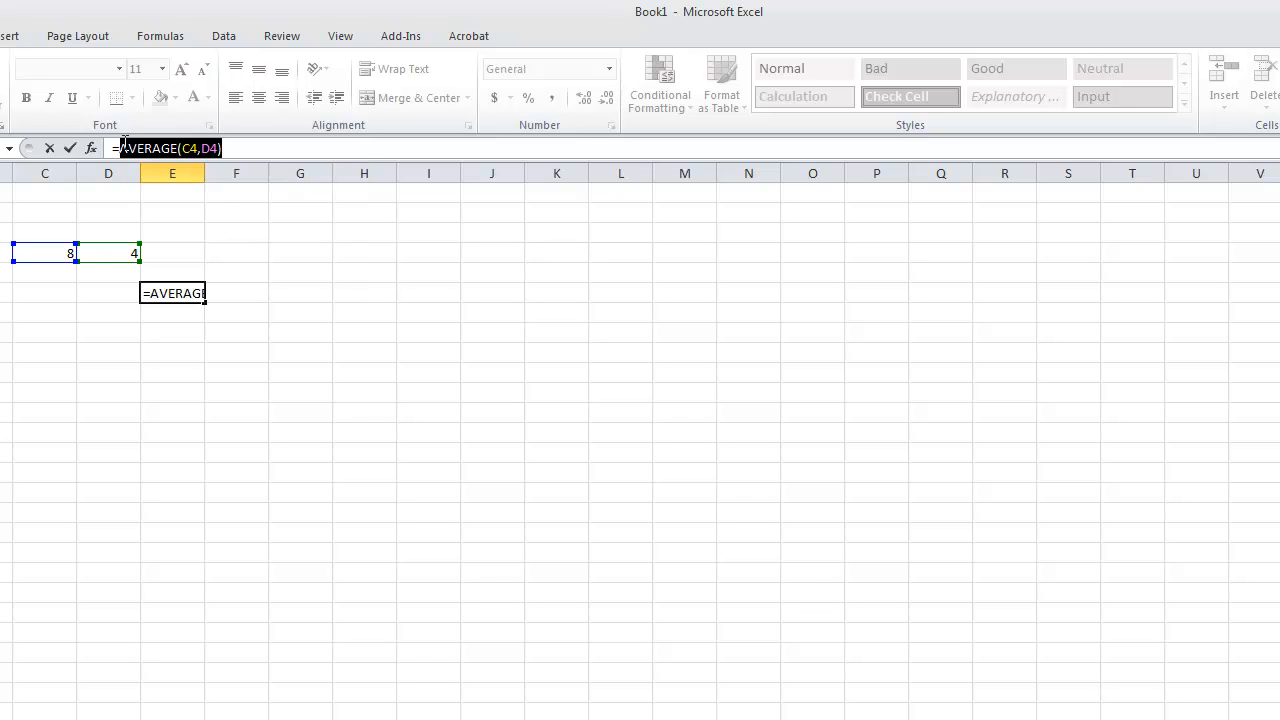
Replace the average with =SUM(C4:D4) via AutoComplete, so E6 shows 12
text(=S)
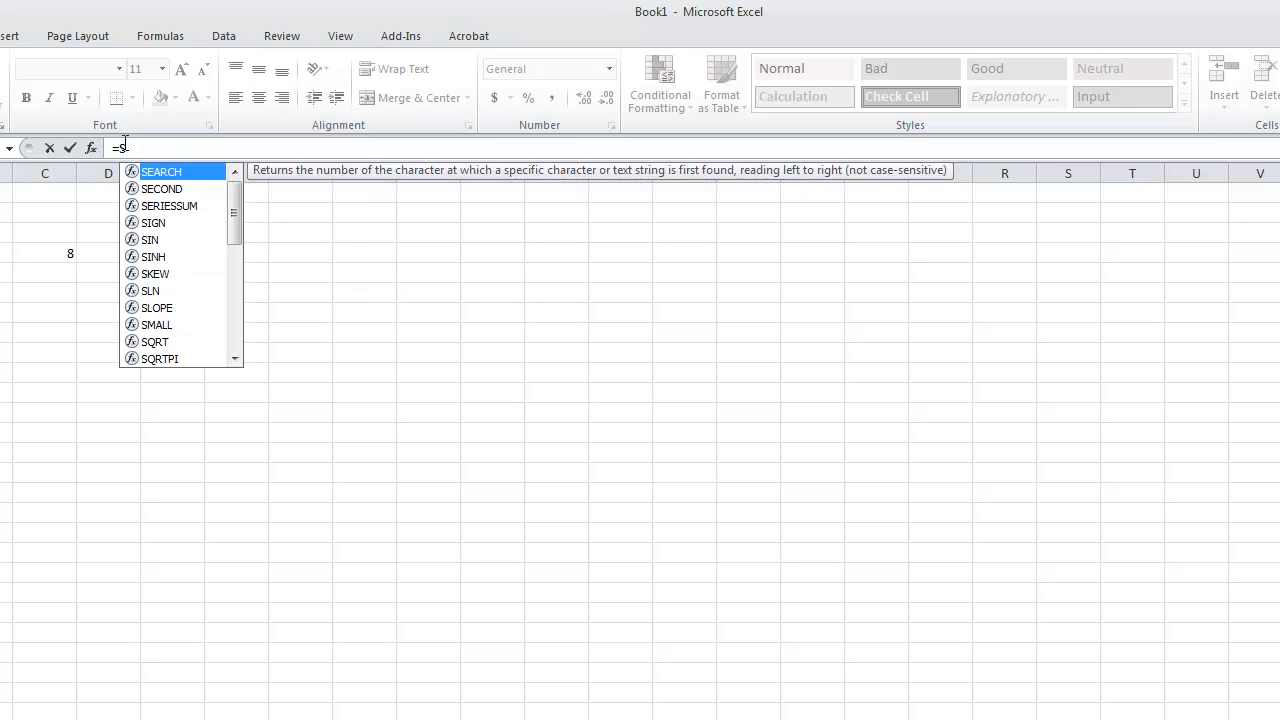
text(UM)
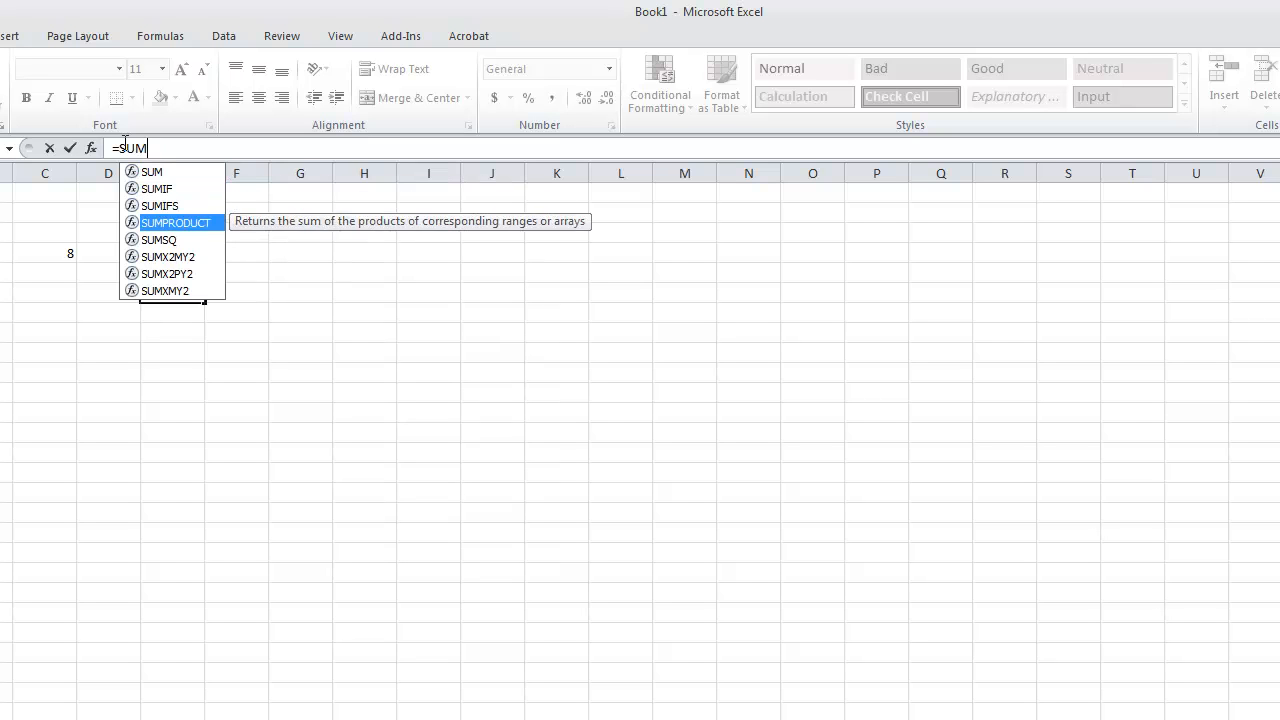
mouse_move(152, 172)
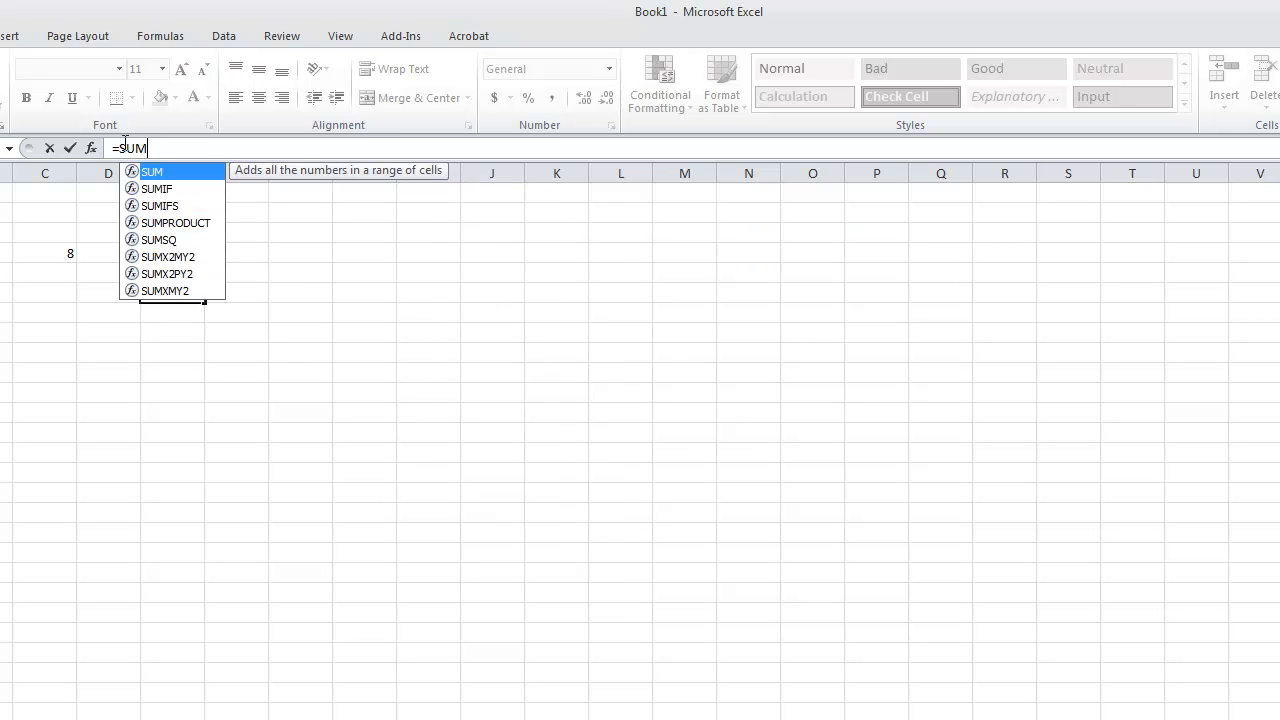
key(Enter)
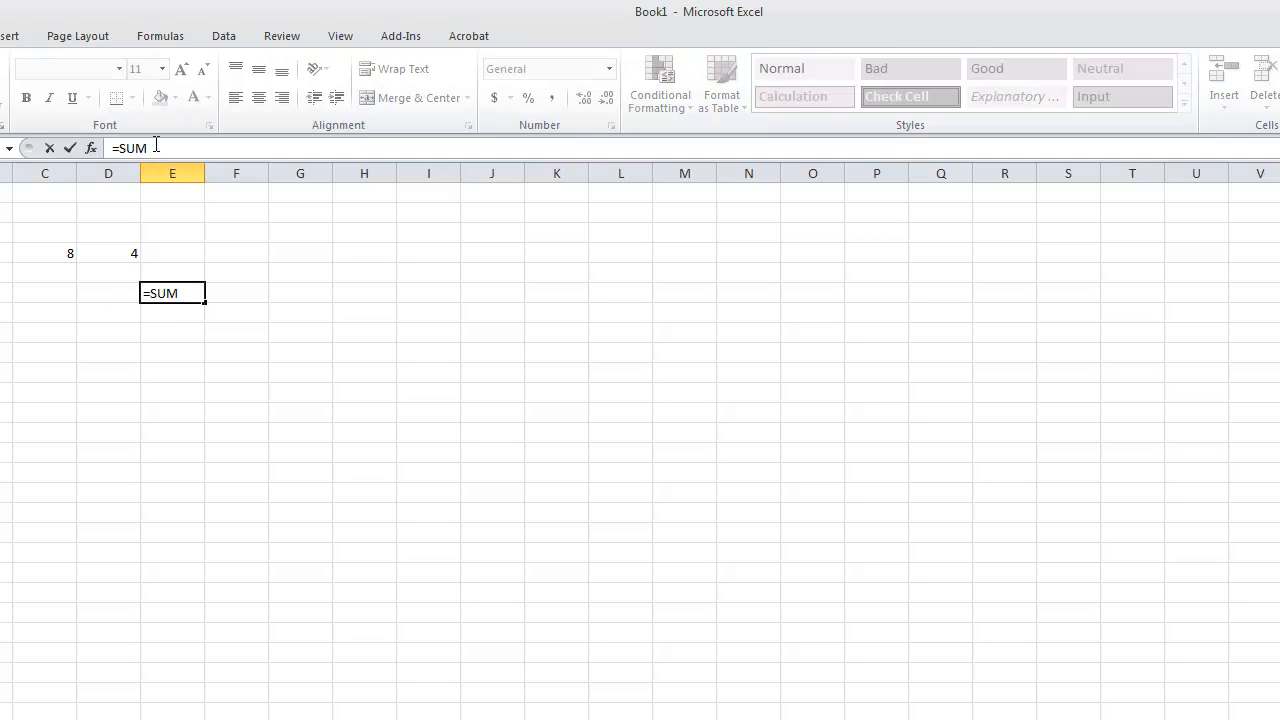
text(())
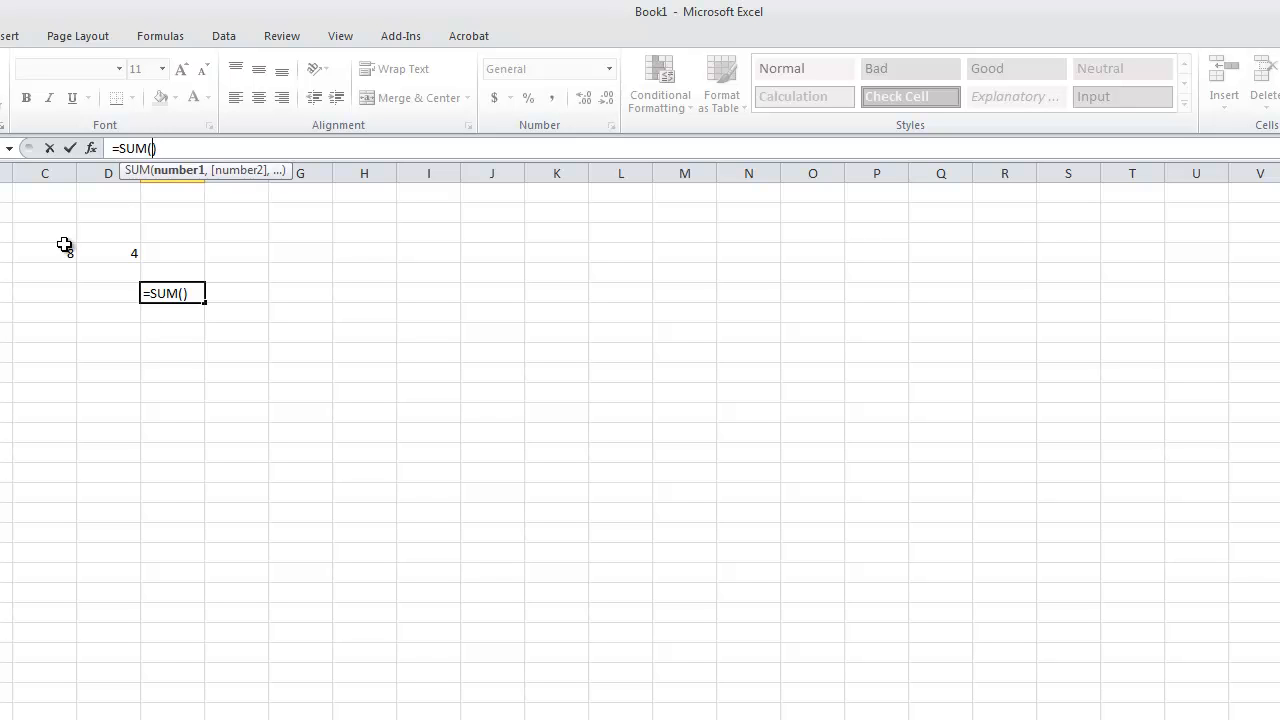
drag(44, 252, 136, 252)
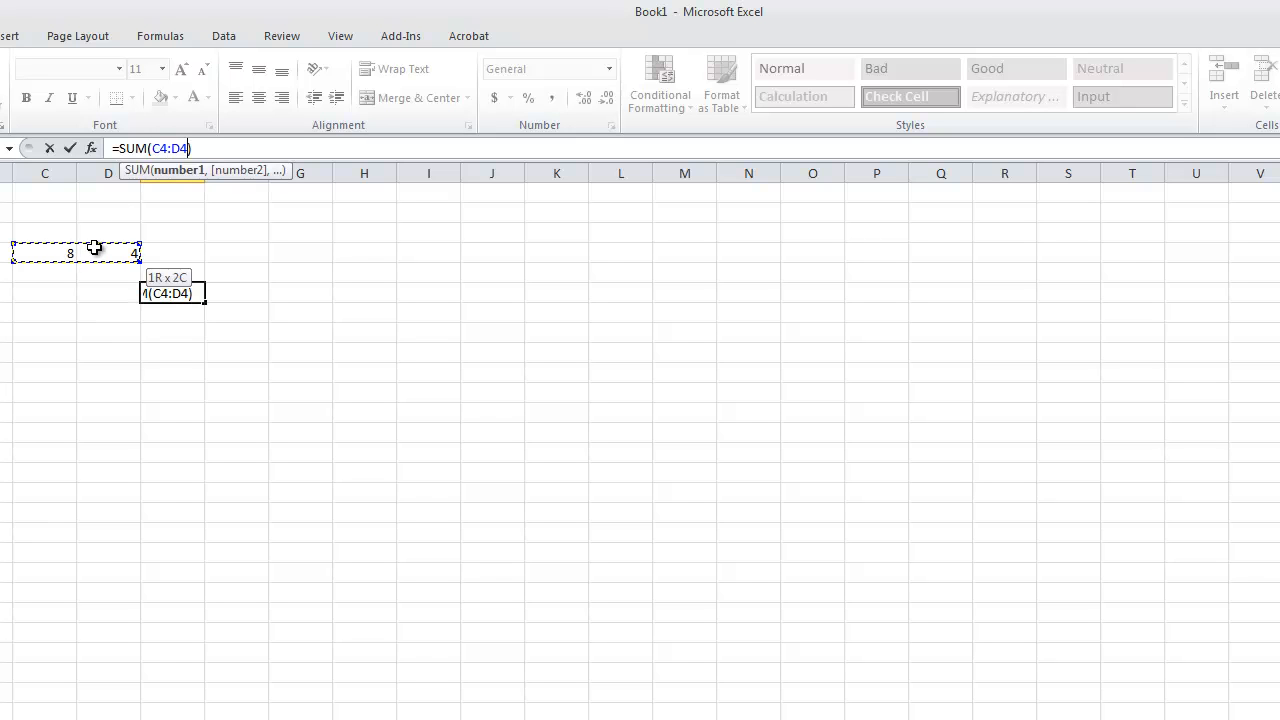
key(Enter)
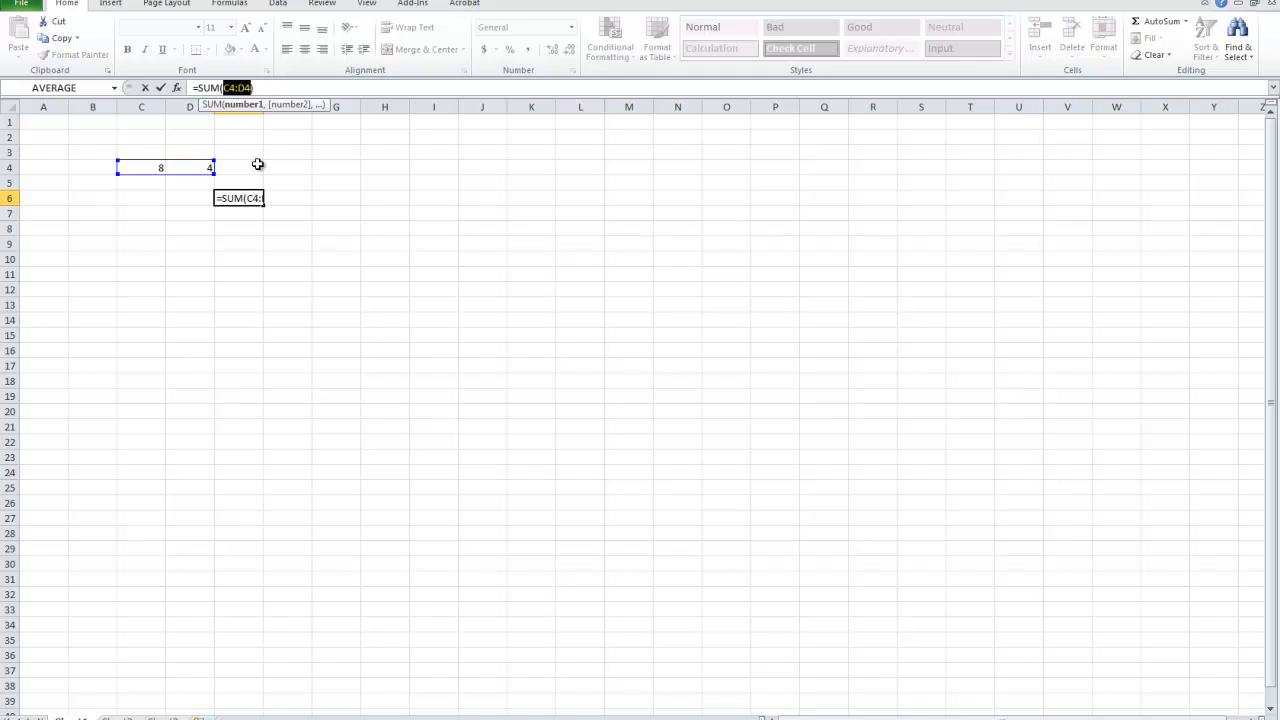
mouse_move(196, 152)
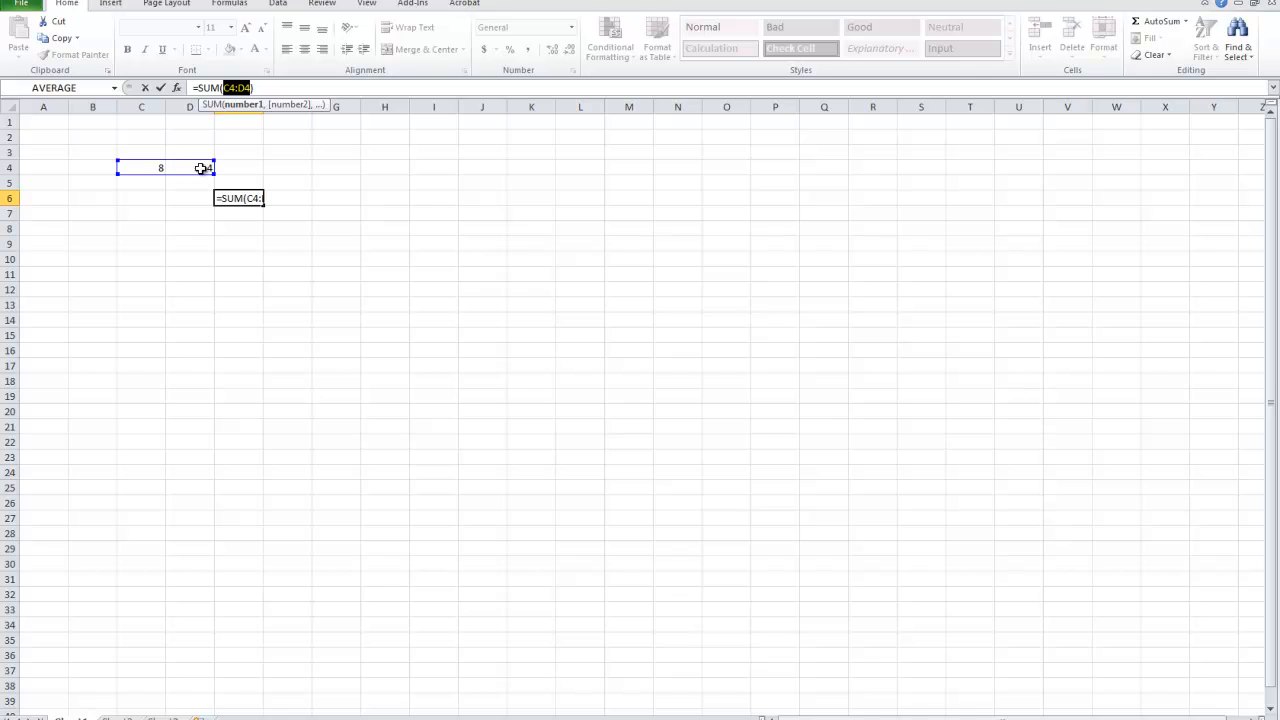
key(Enter)
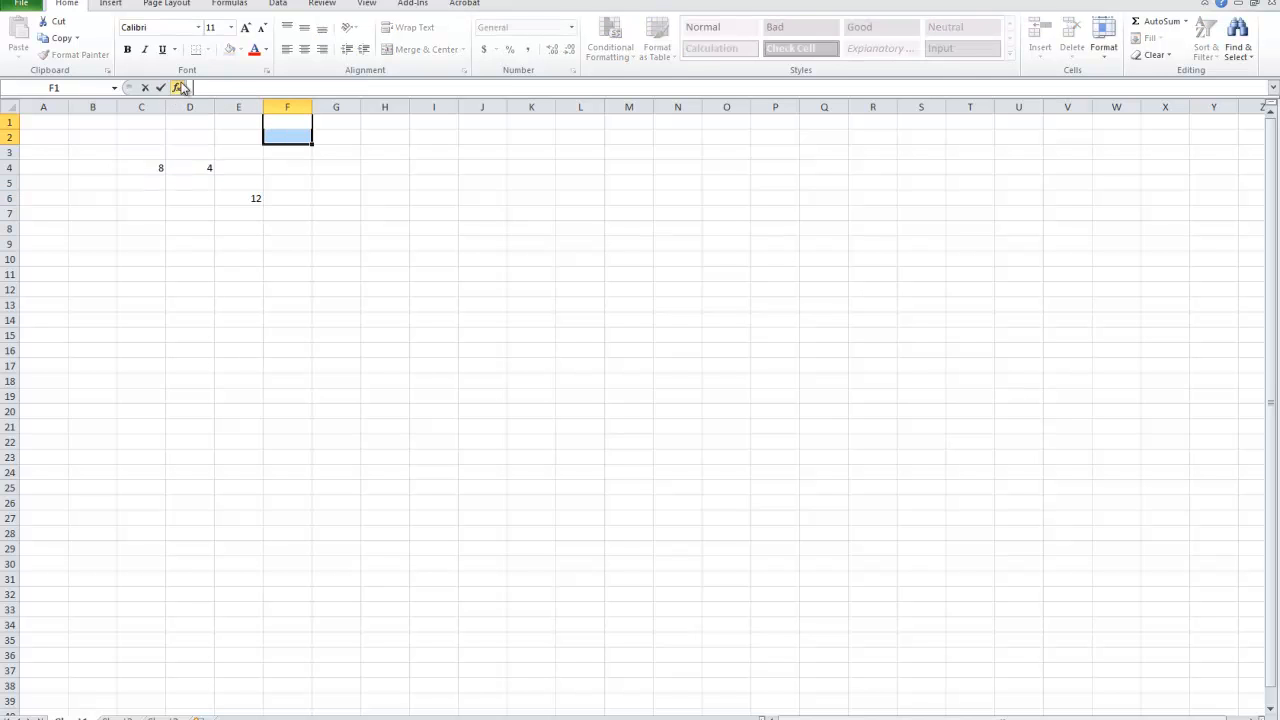
Browse Lookup & Reference and Math & Trig in Insert Function, preview MROUND, then cancel
click(164, 88)
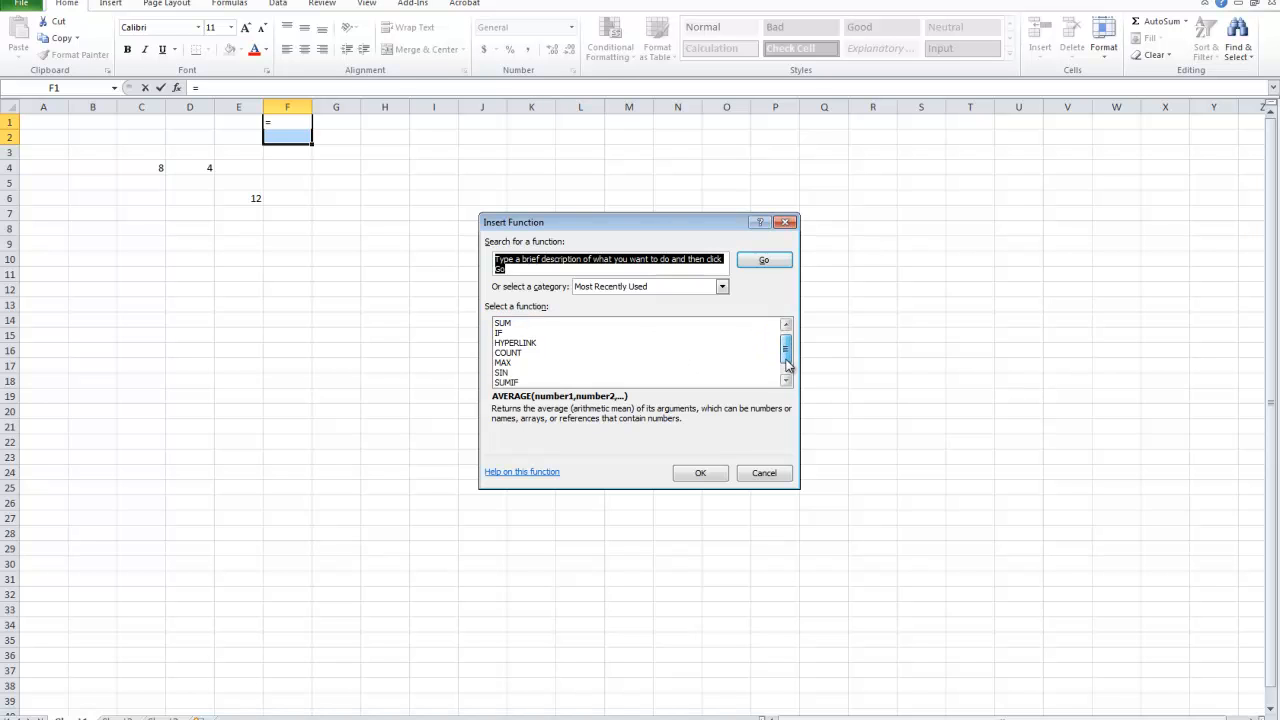
click(720, 286)
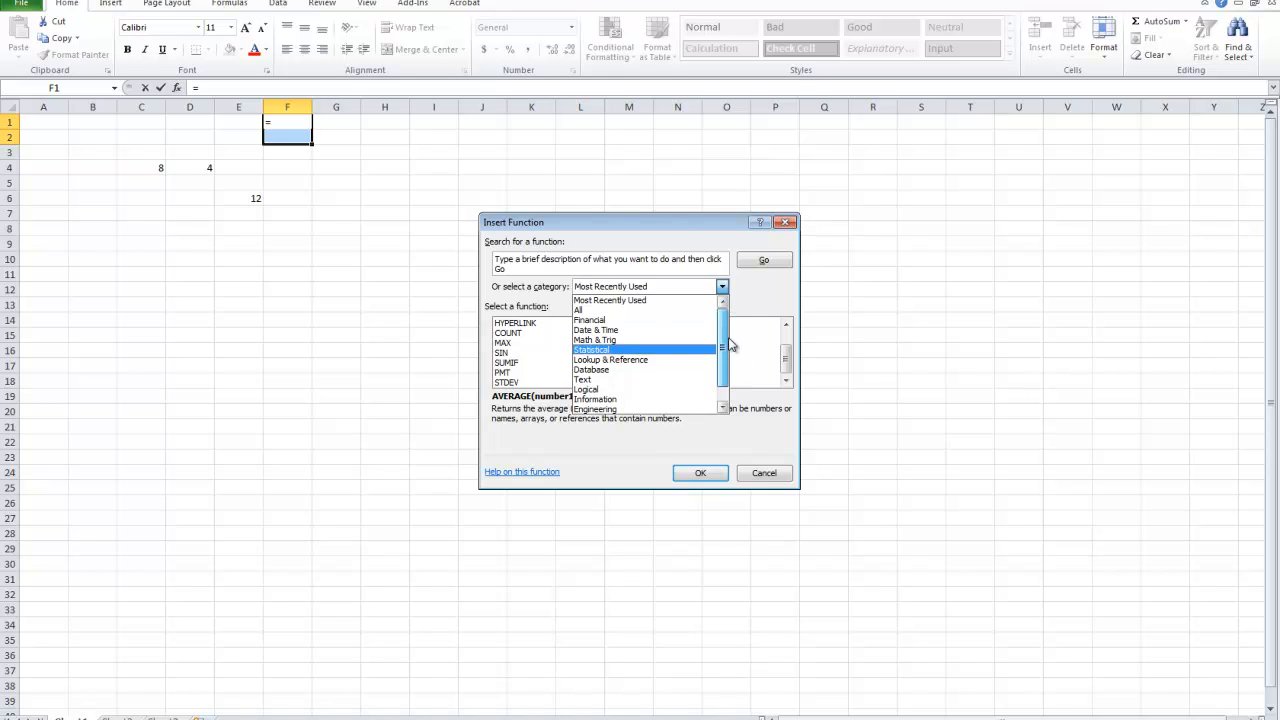
click(612, 360)
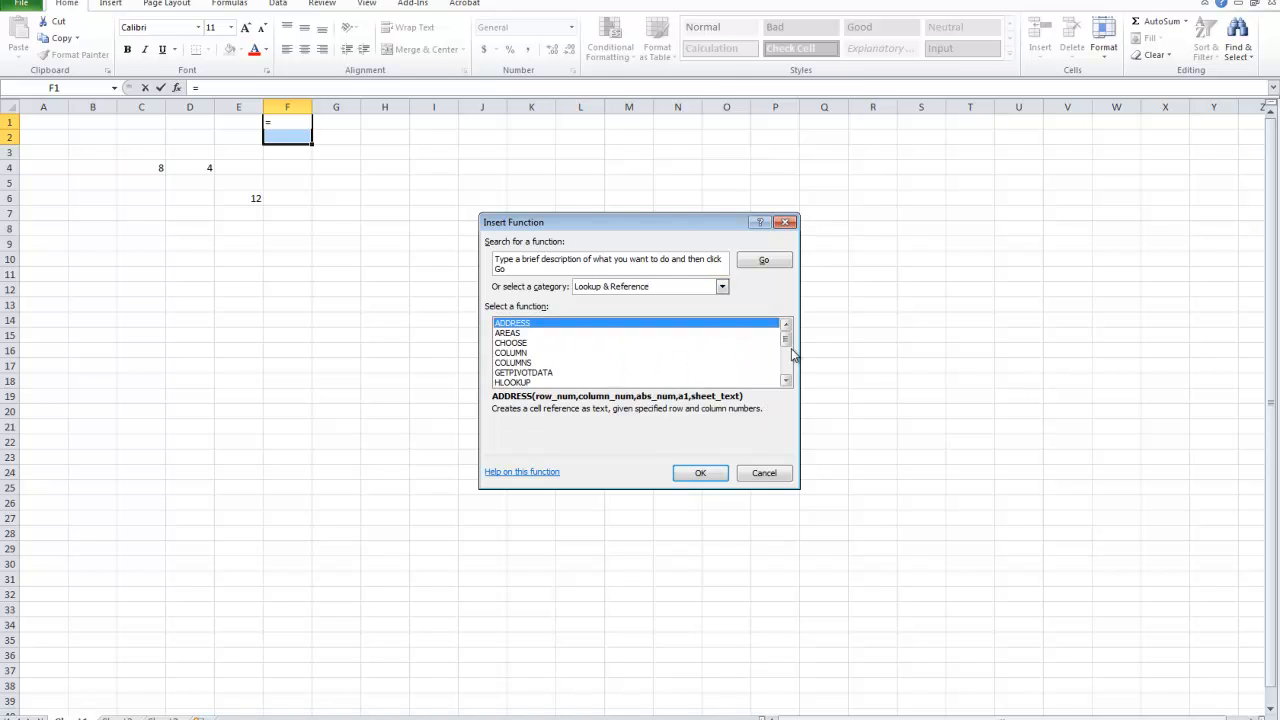
scroll(down, 3)
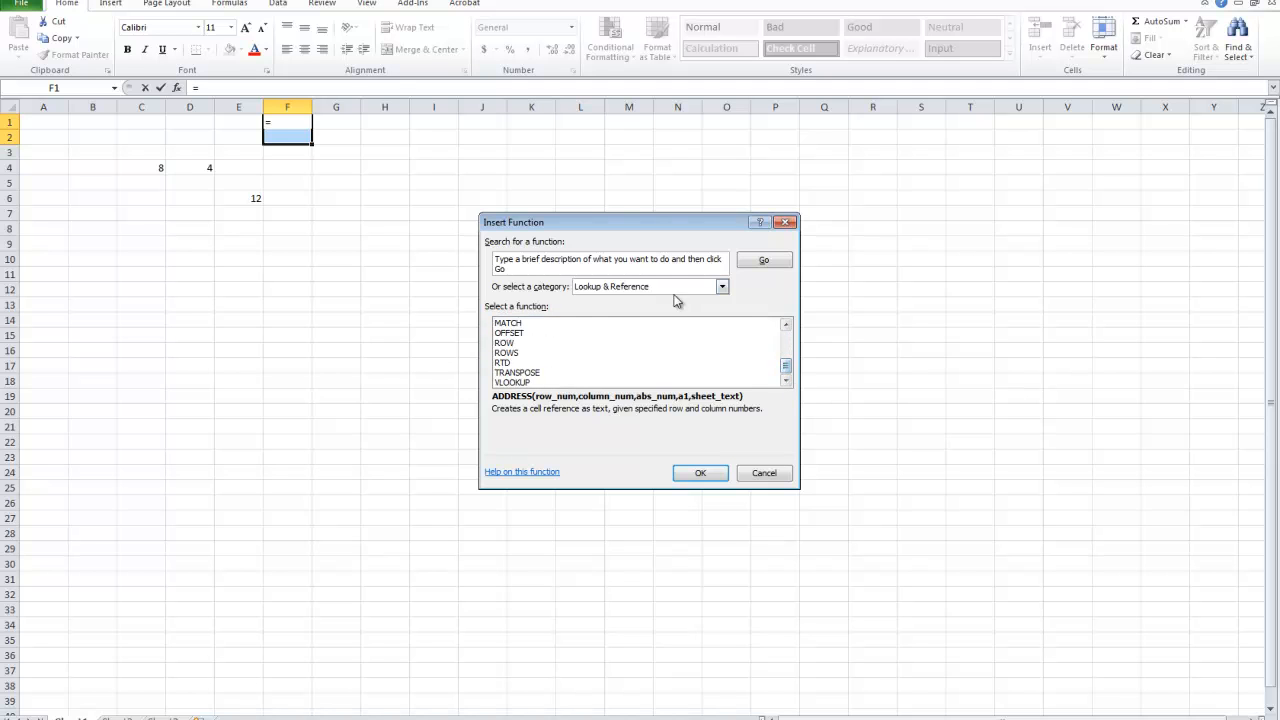
click(720, 286)
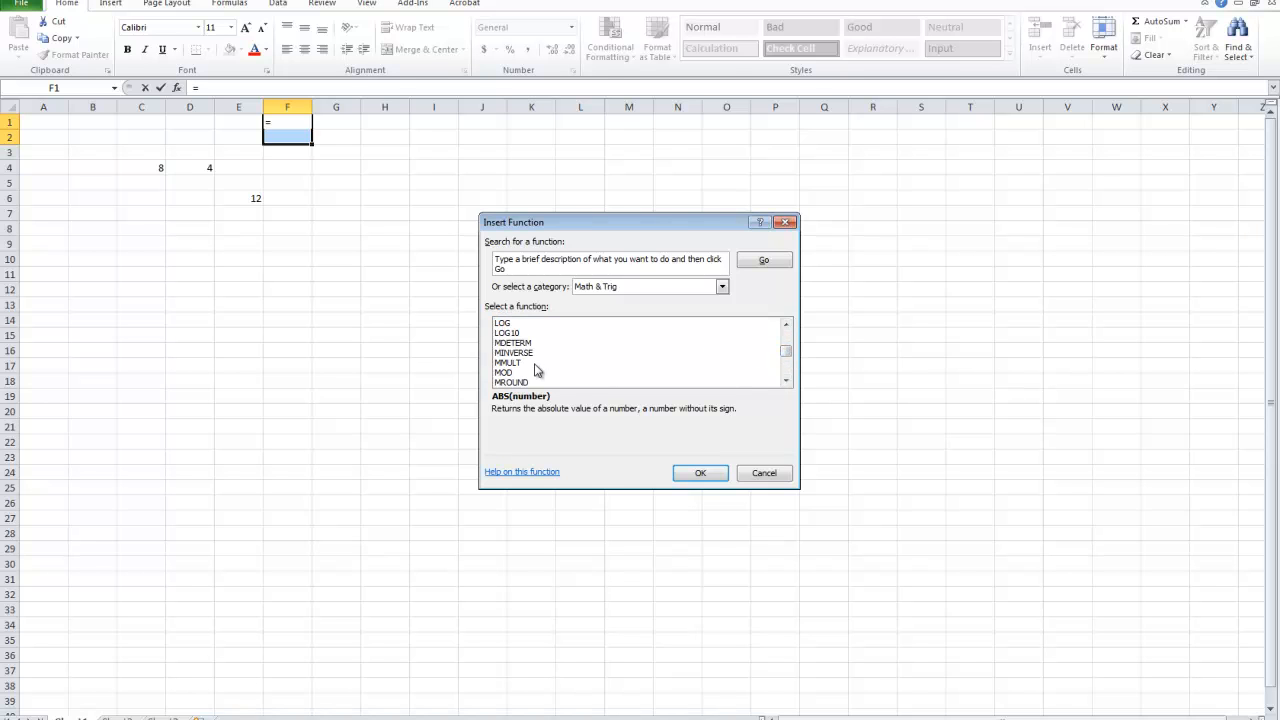
click(512, 382)
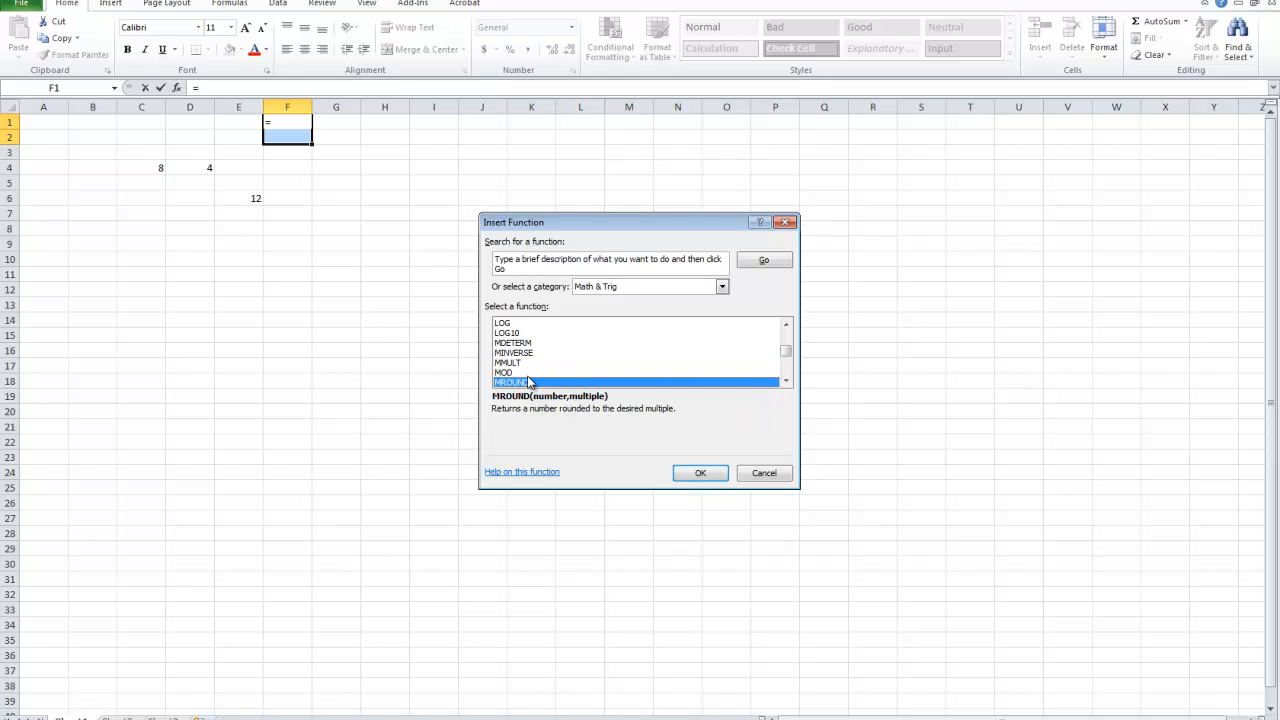
click(786, 350)
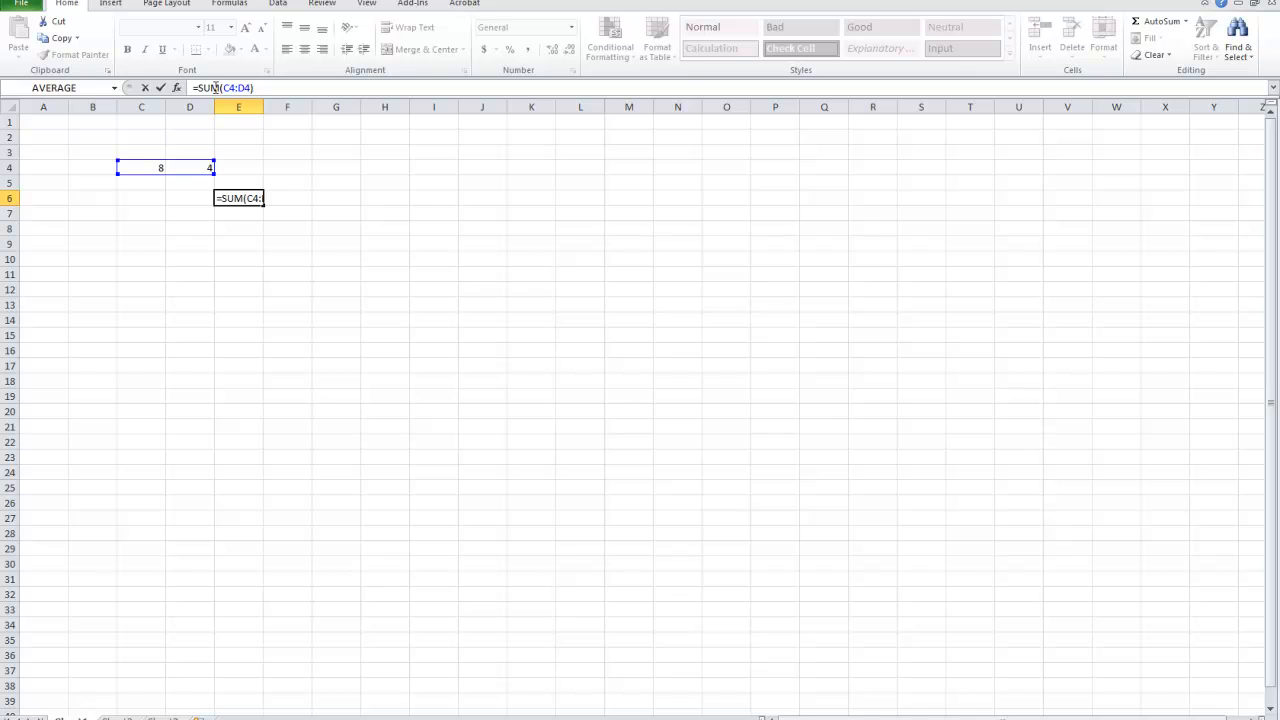
Append SQRT(25) from the Math & Trig library so E6 reads =SUM(C4:D4)+SQRT(25)
click(260, 4)
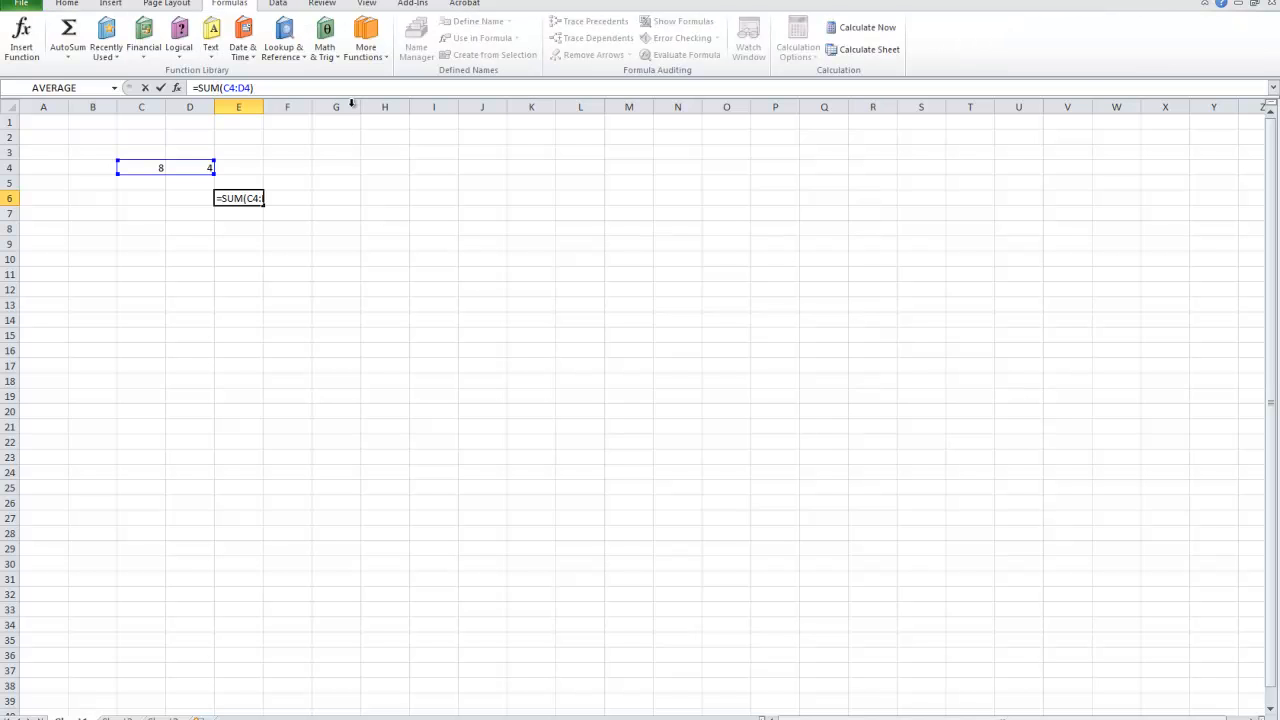
click(180, 44)
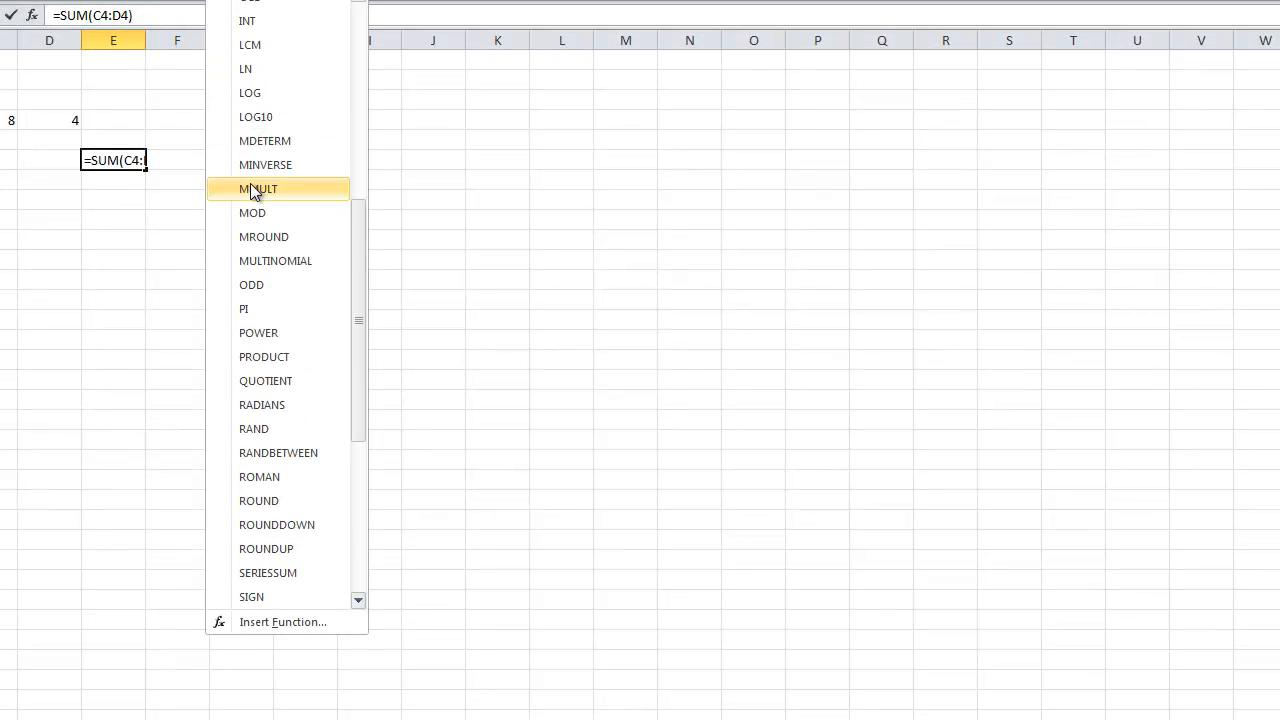
scroll(down, 3)
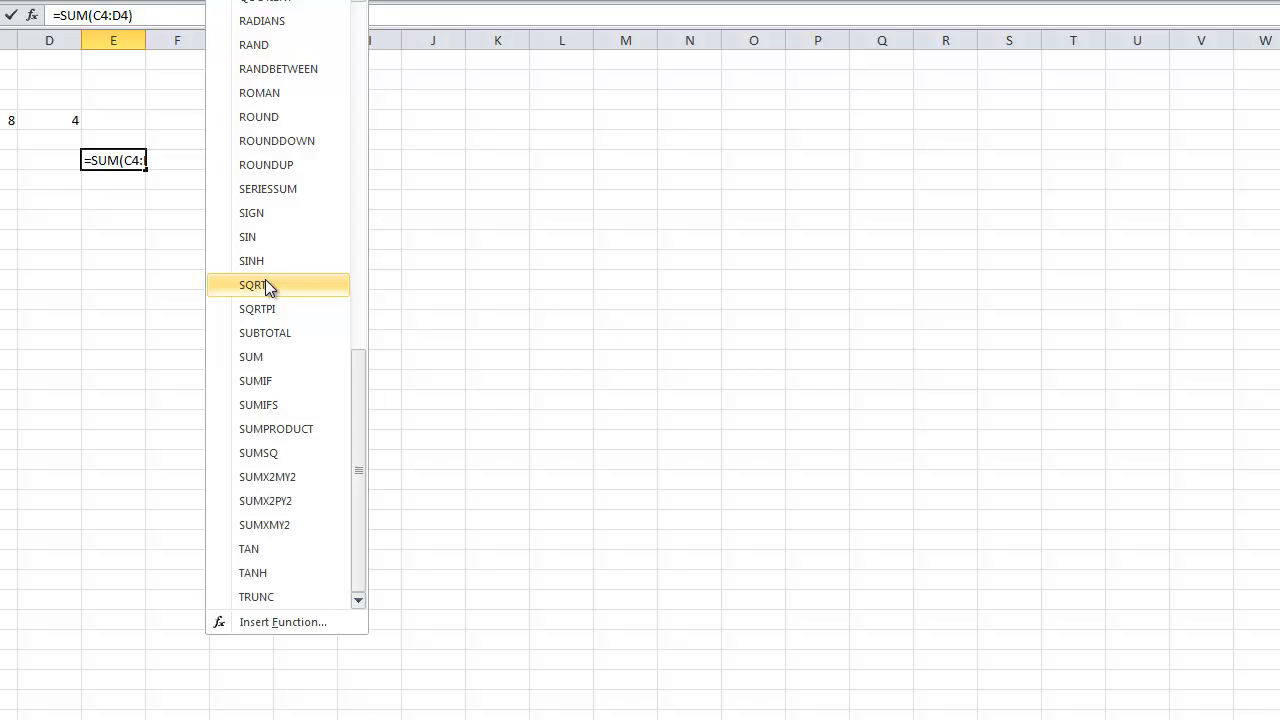
click(252, 284)
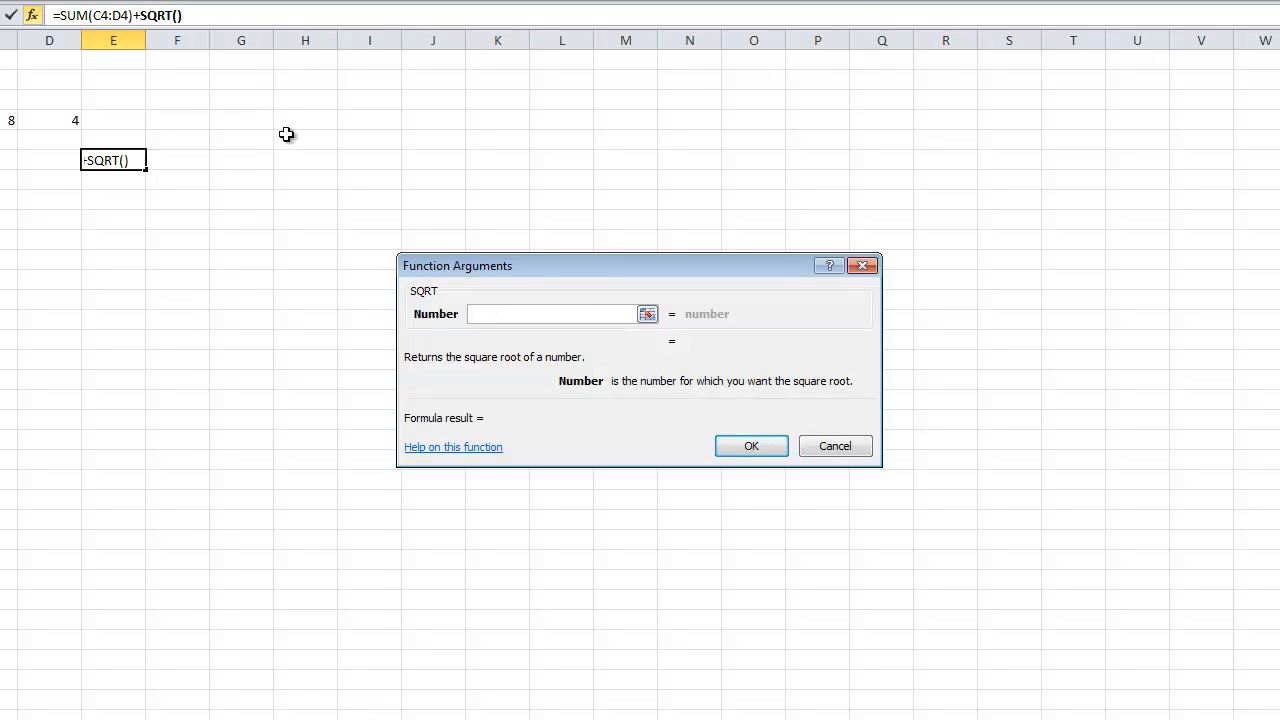
mouse_move(572, 332)
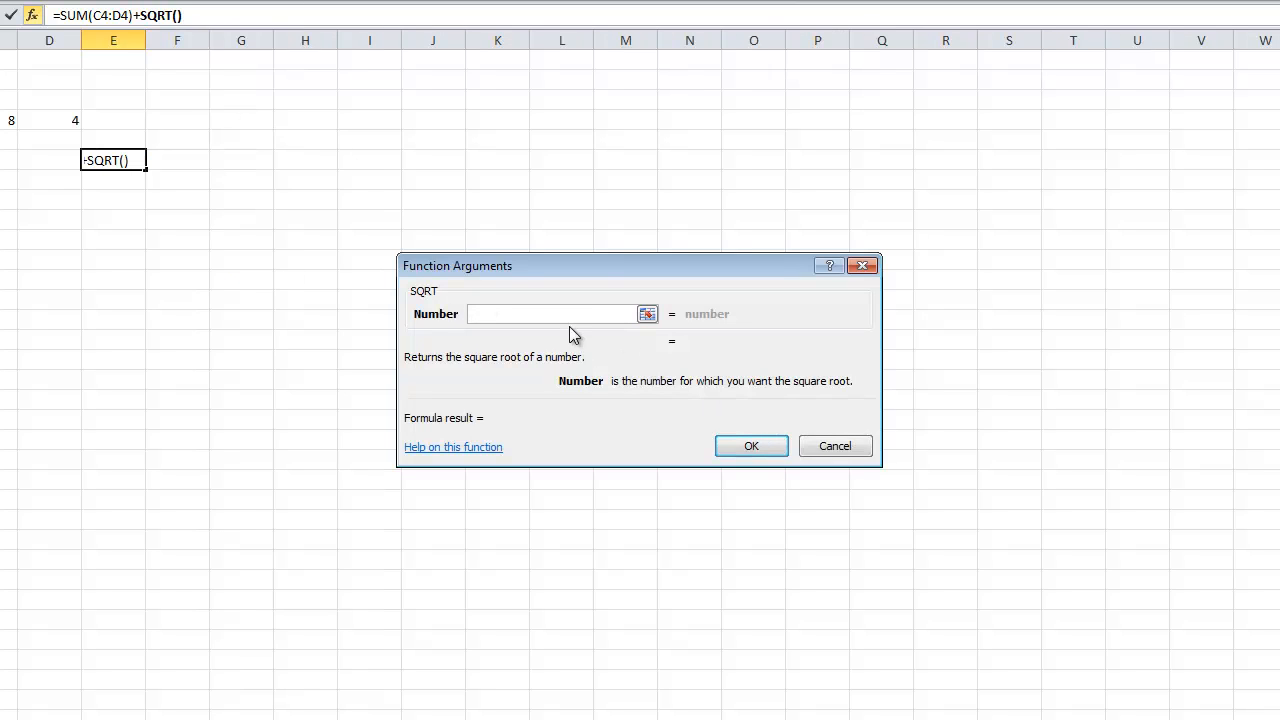
text(25)
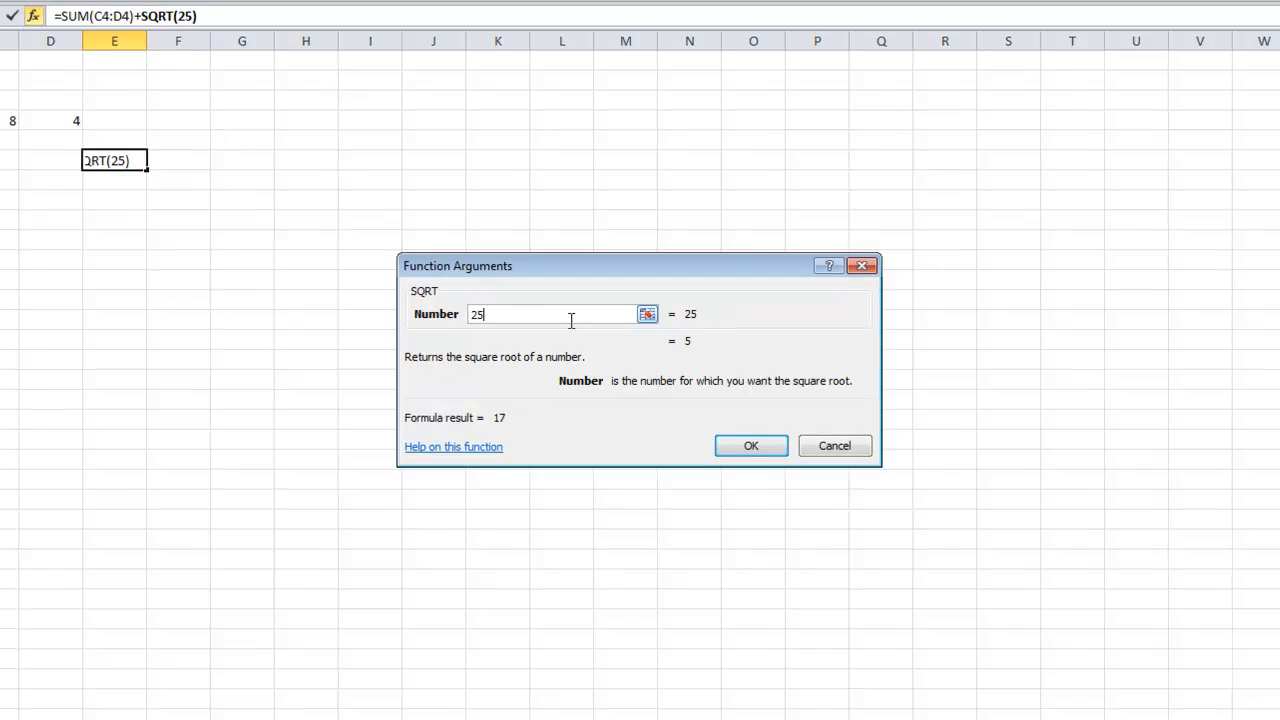
click(752, 444)
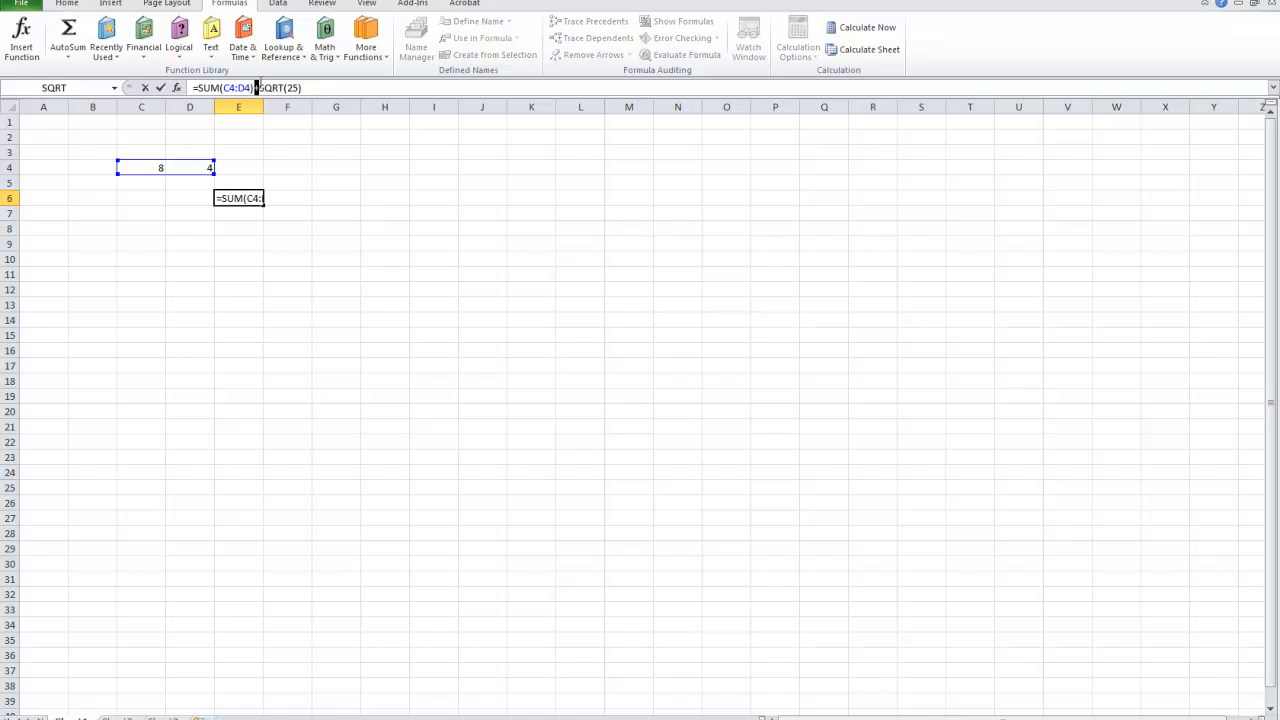
mouse_move(104, 168)
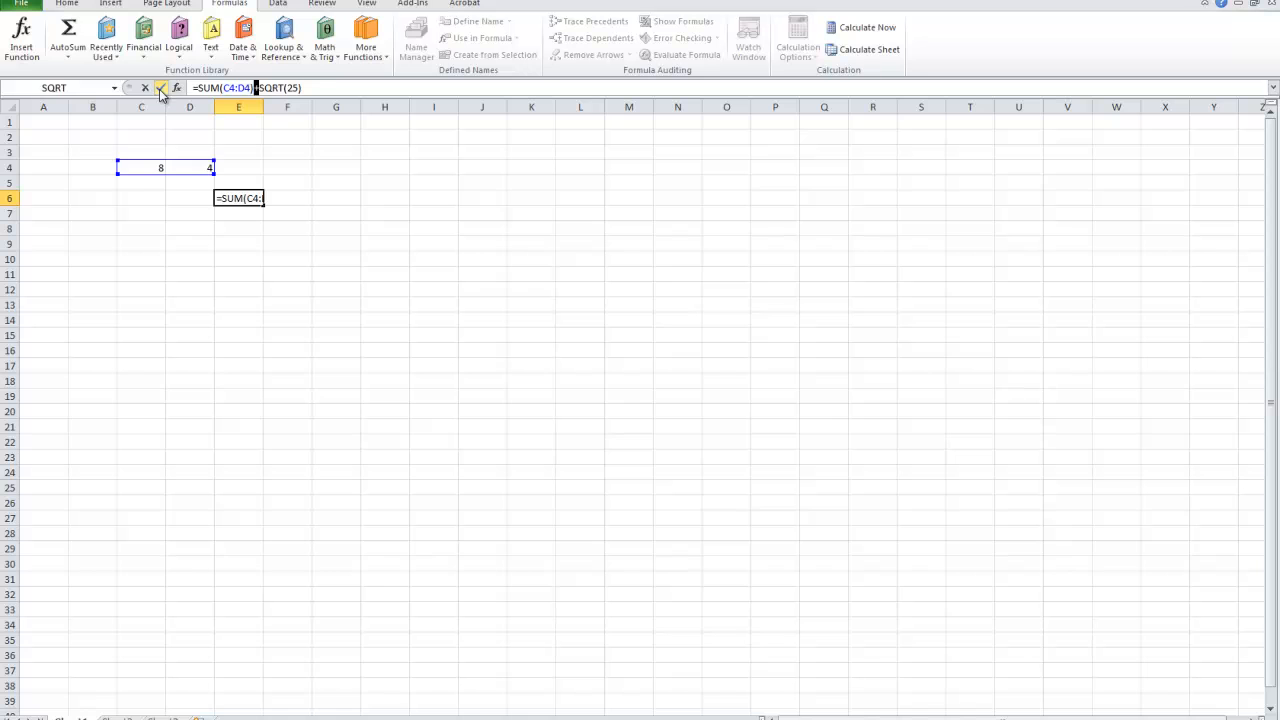
Commit the formula so E6 shows 17, then browse the Math & Trig, Lookup and Text dropdowns
key(Enter)
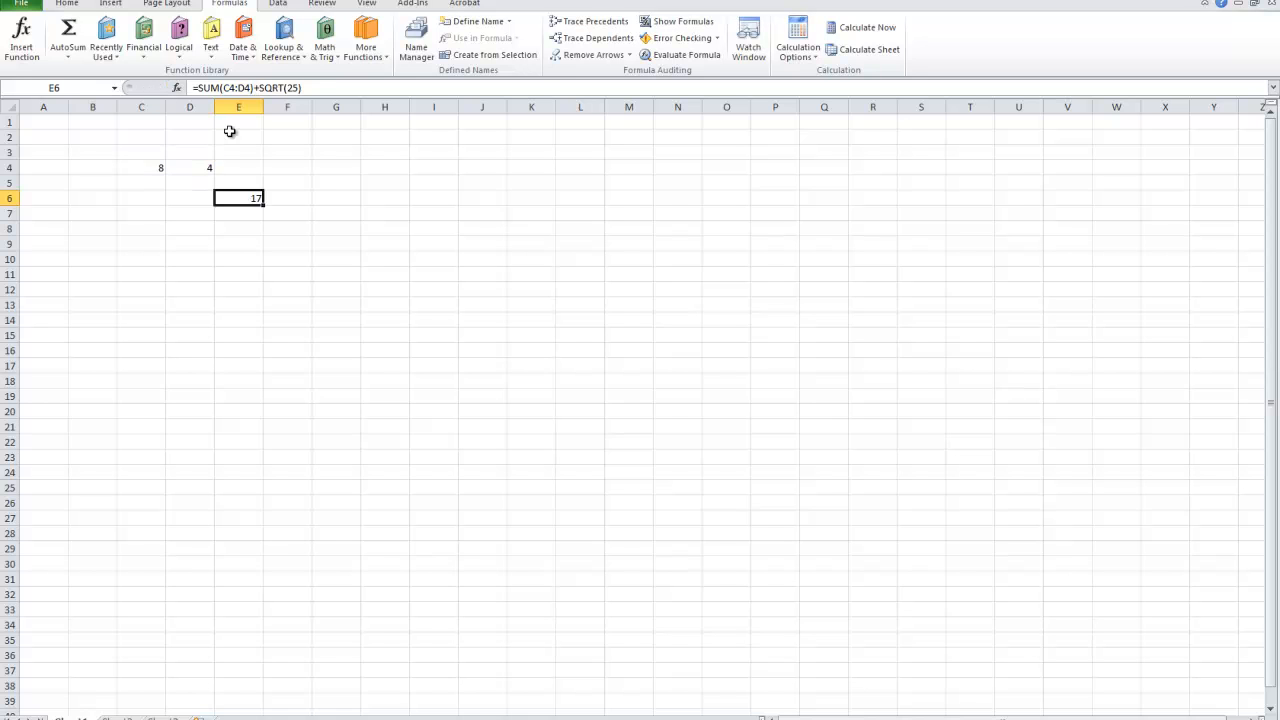
mouse_move(284, 36)
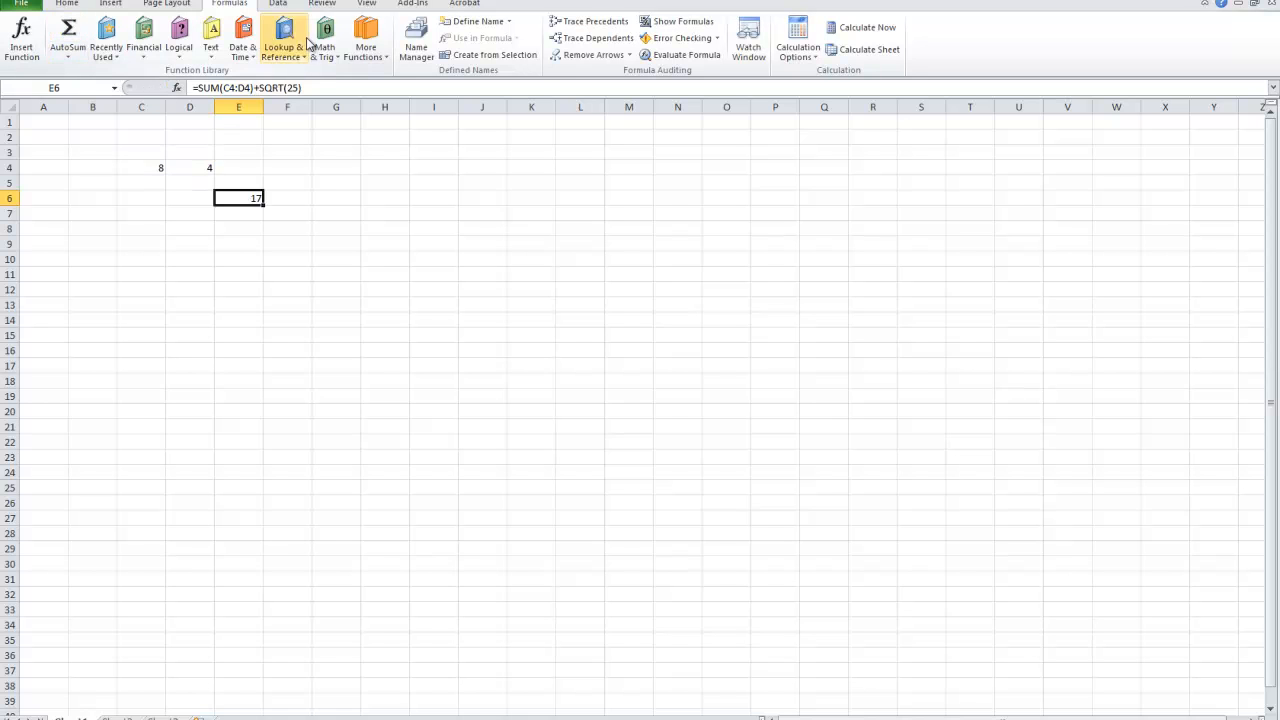
mouse_move(368, 40)
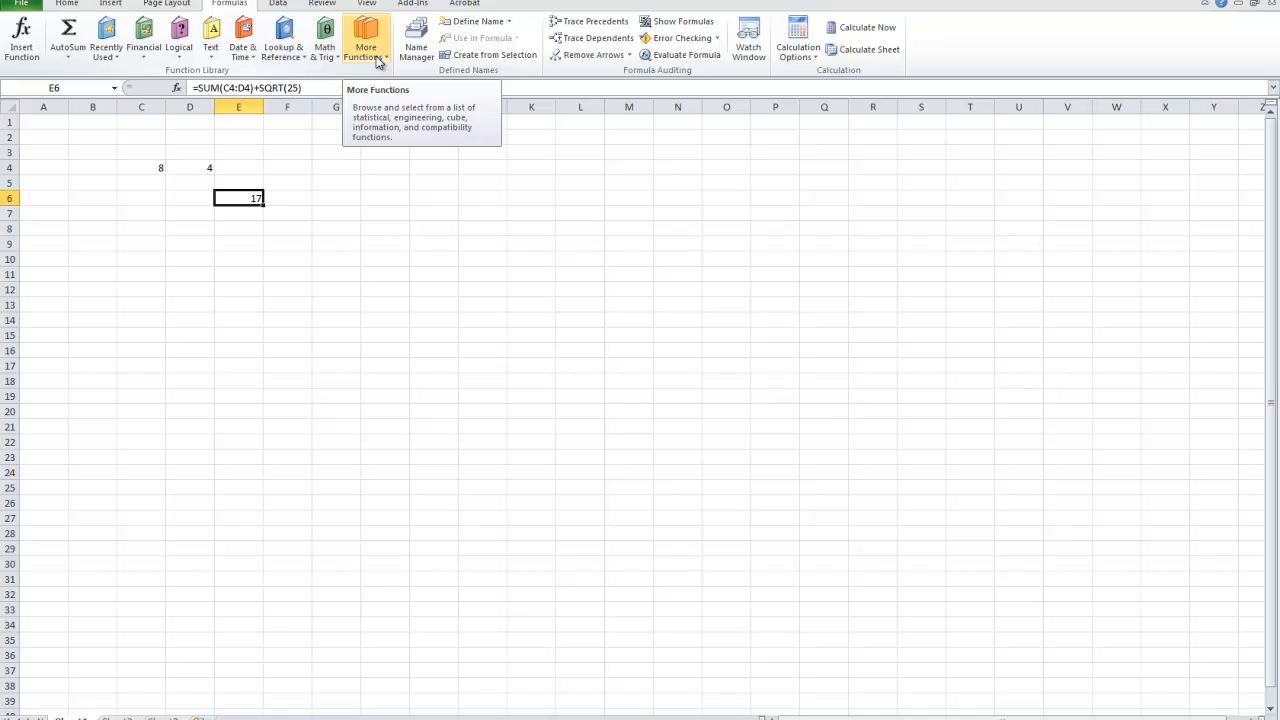
click(324, 40)
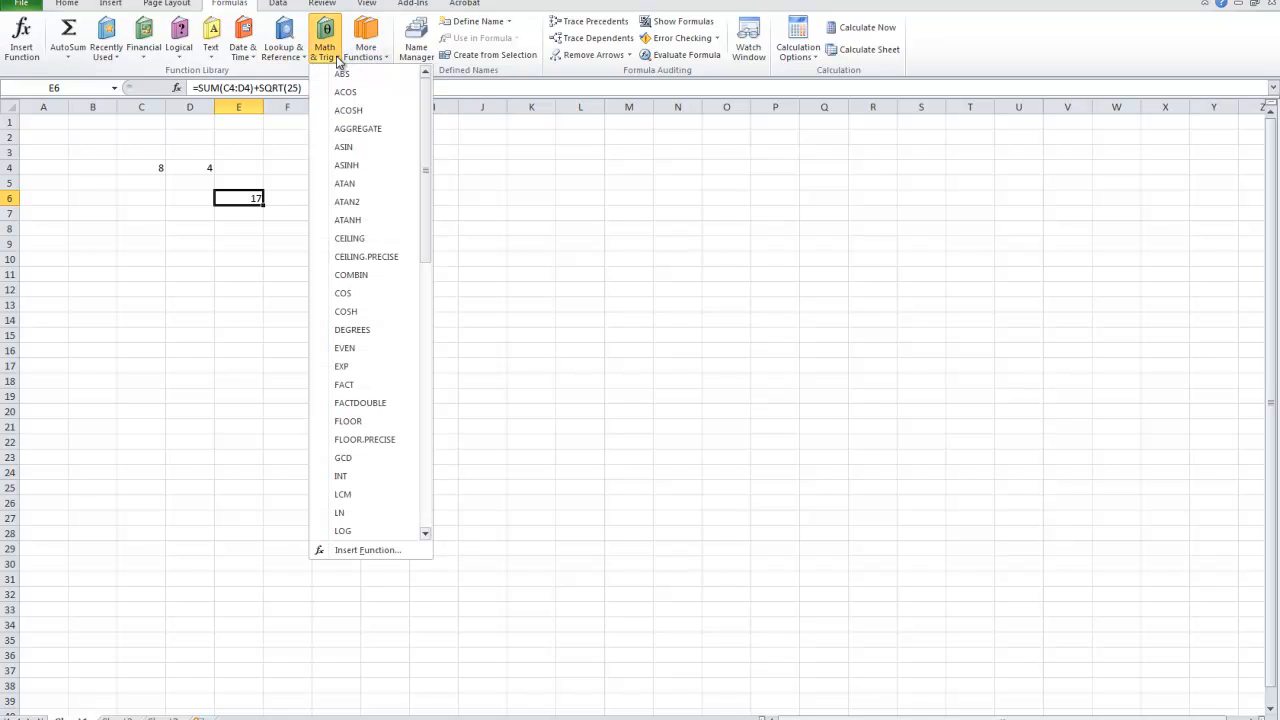
click(284, 40)
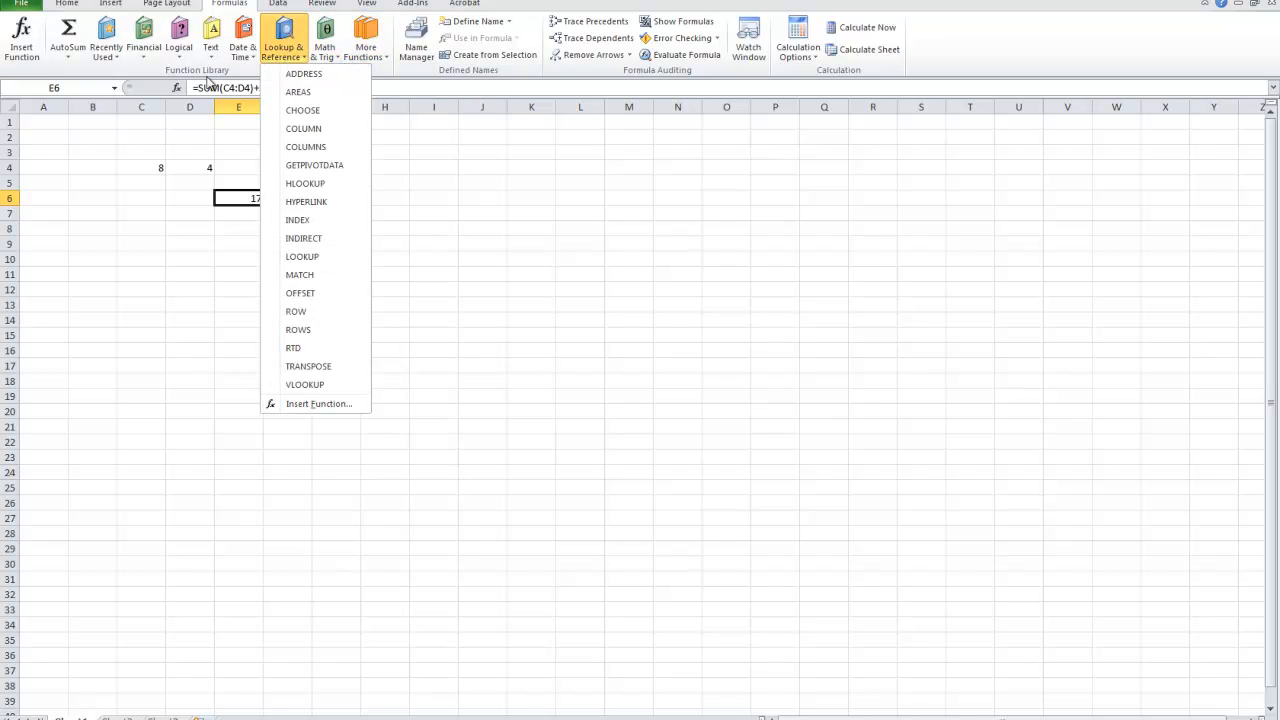
click(210, 40)
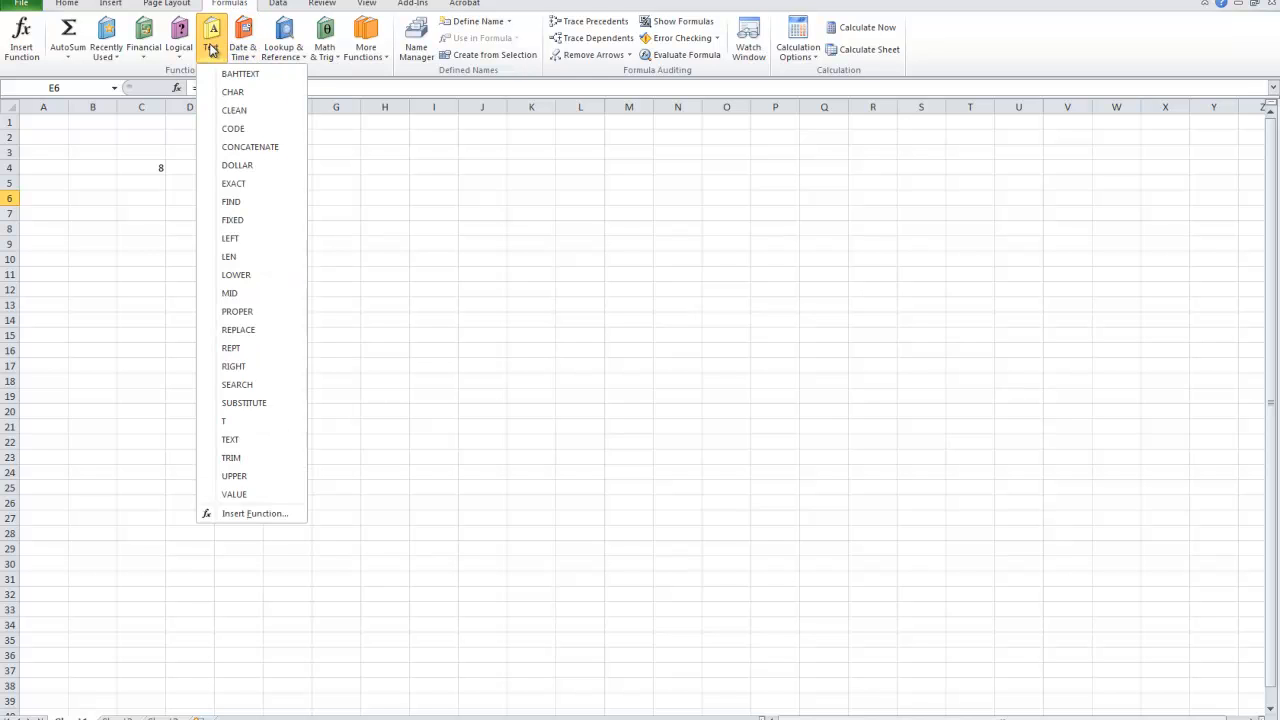
Browse the Logical and Recently Used function dropdowns without inserting anything
click(186, 38)
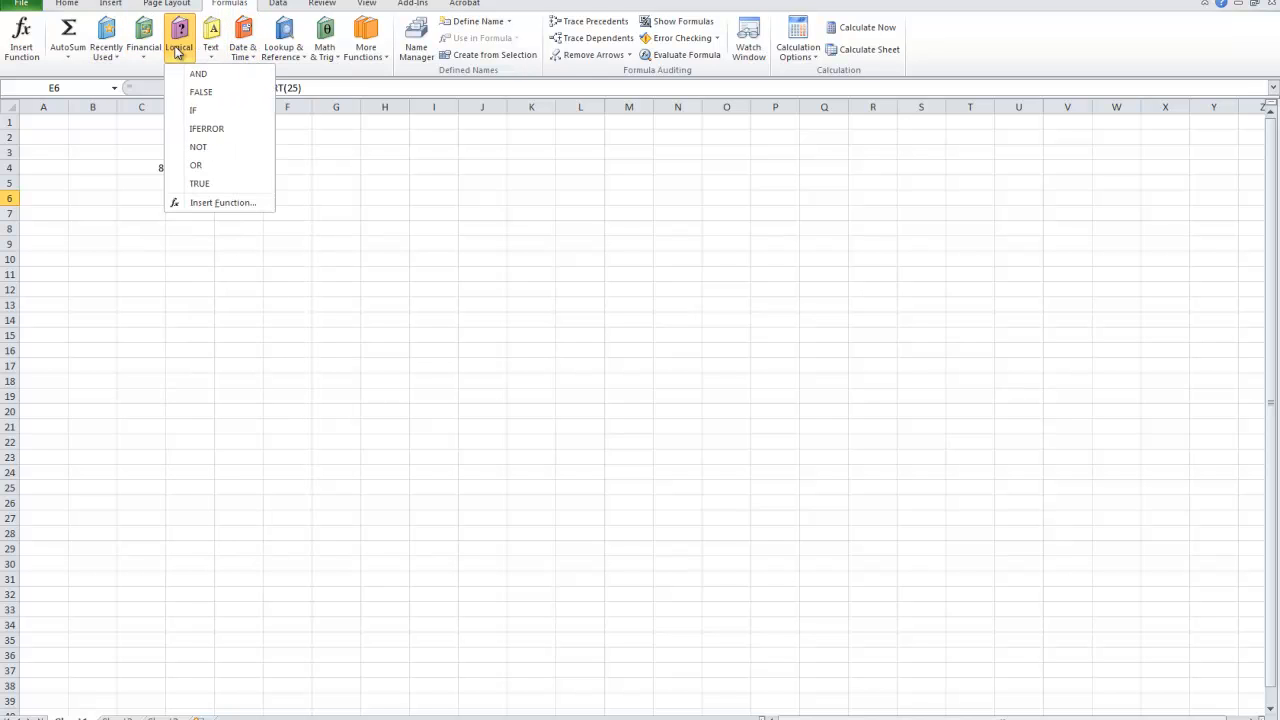
click(106, 40)
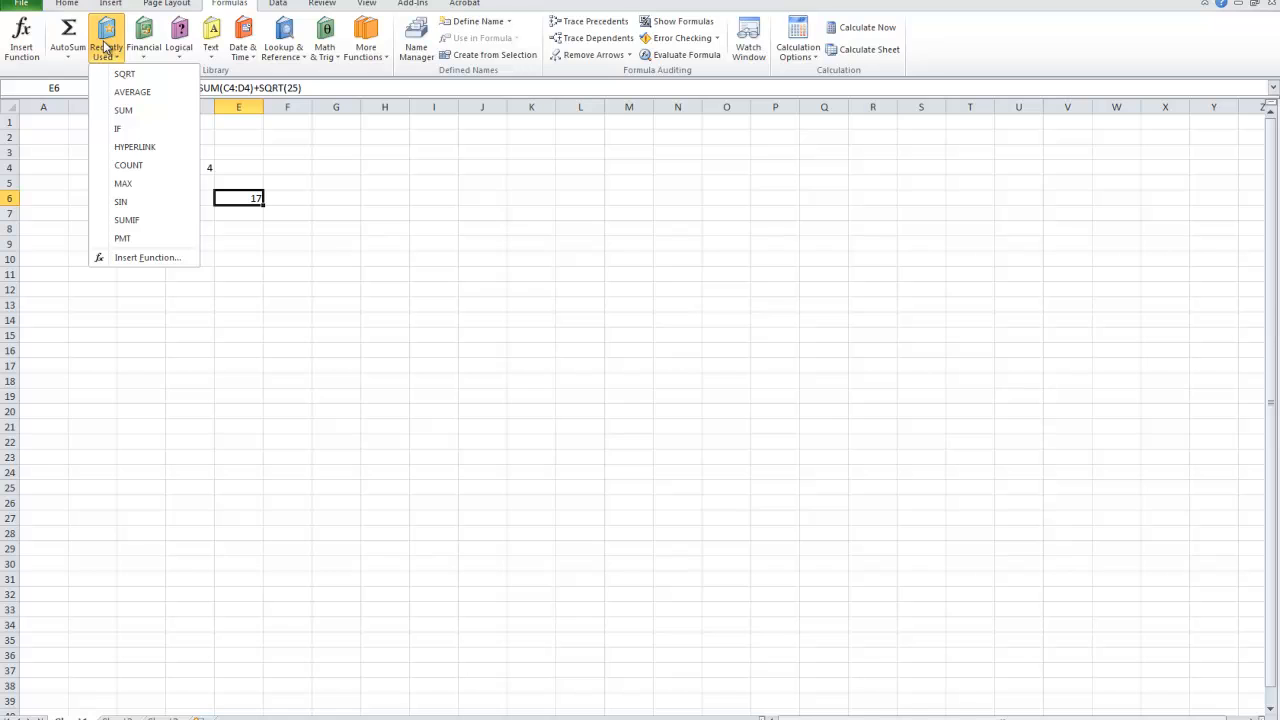
click(104, 40)
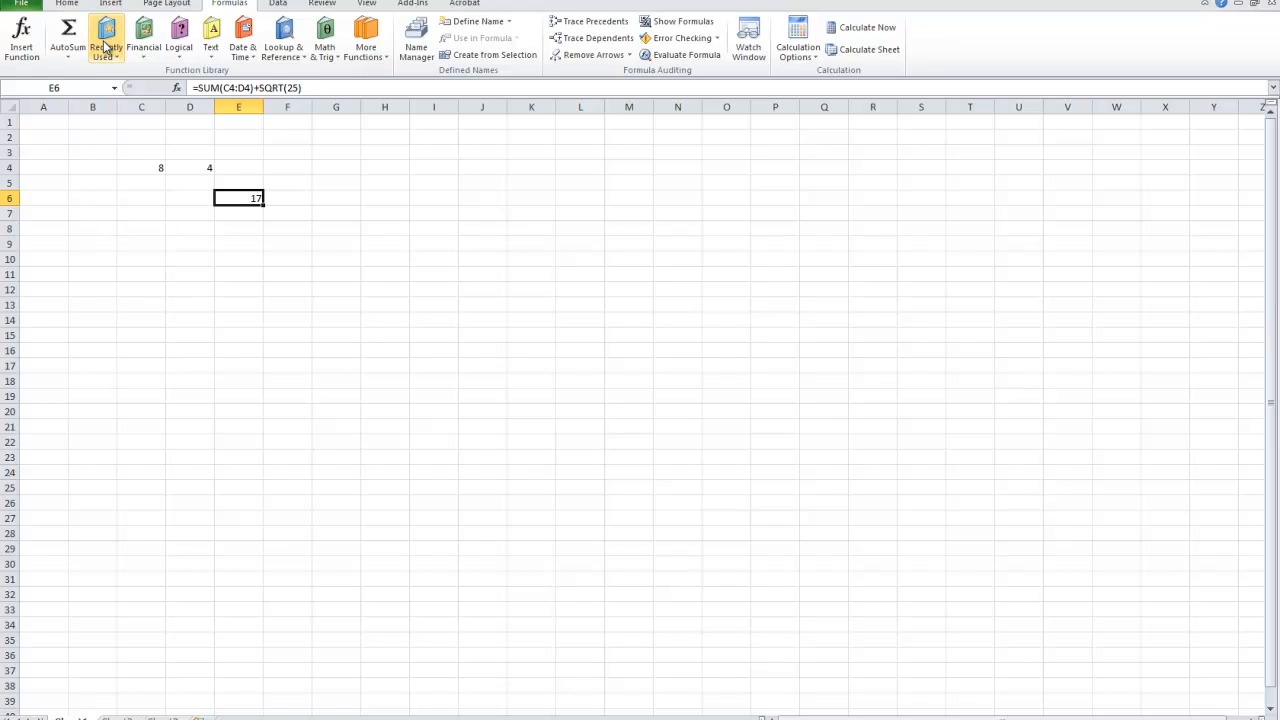